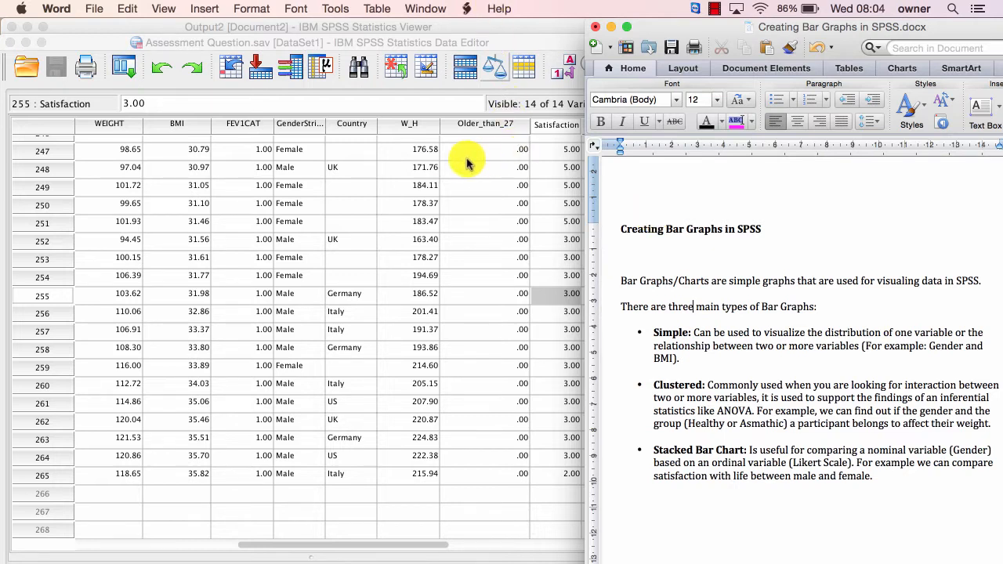
Step: Focus the SPSS Data Editor and browse the Graphs menu toward Chart Builder
click(485, 149)
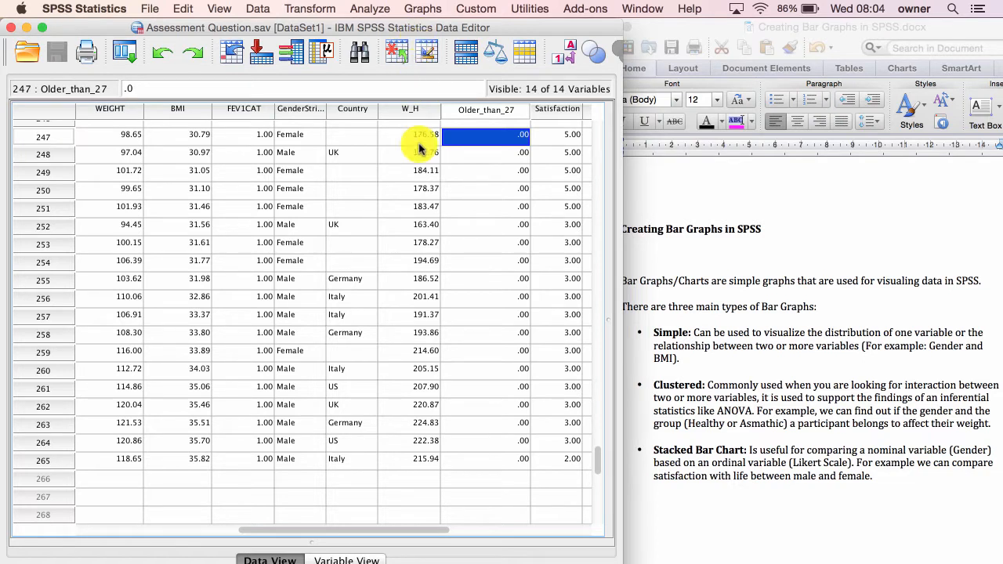
click(423, 9)
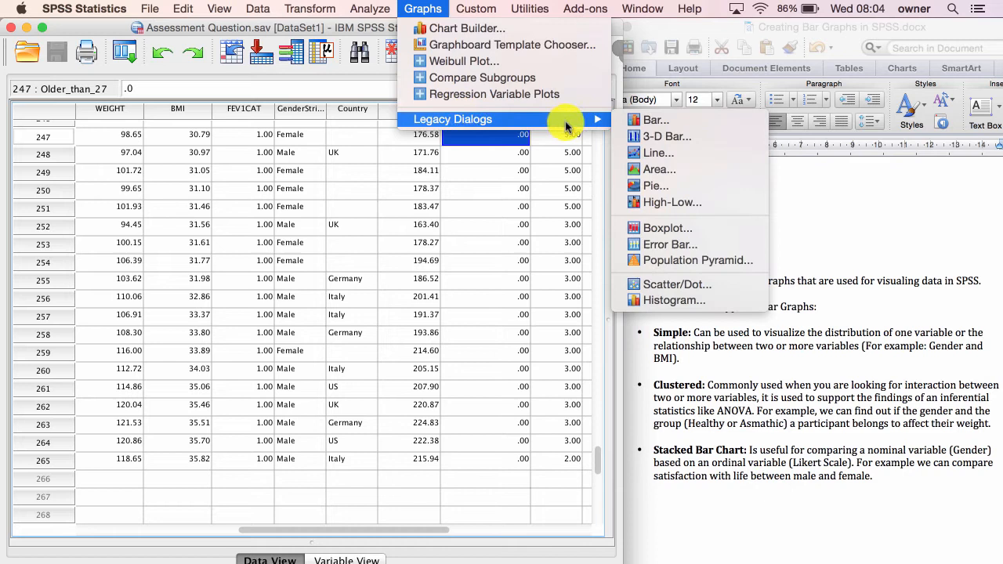
mouse_move(656, 119)
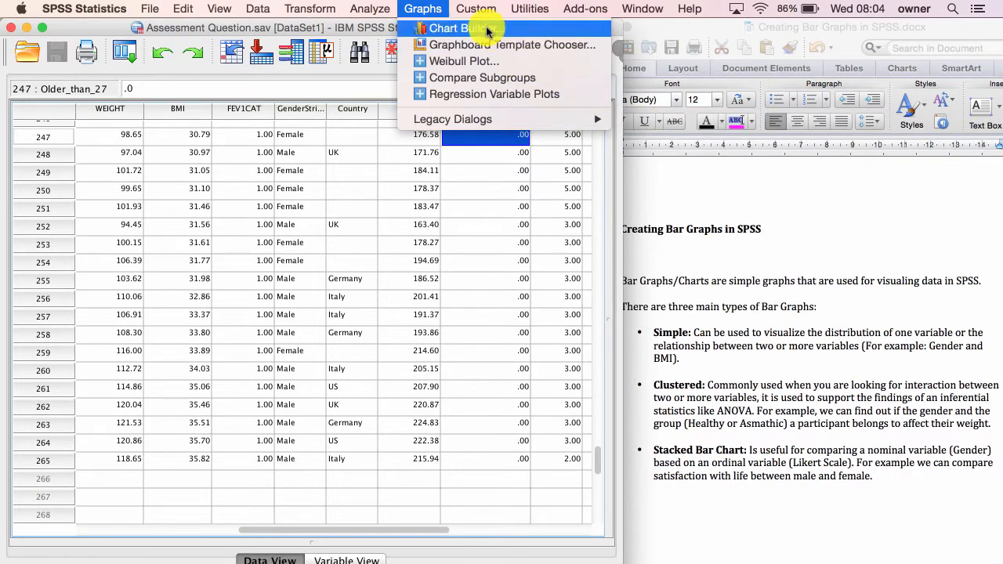
Step: Start Chart Builder, dismiss the measurement-level notice and show the Bar gallery
click(458, 28)
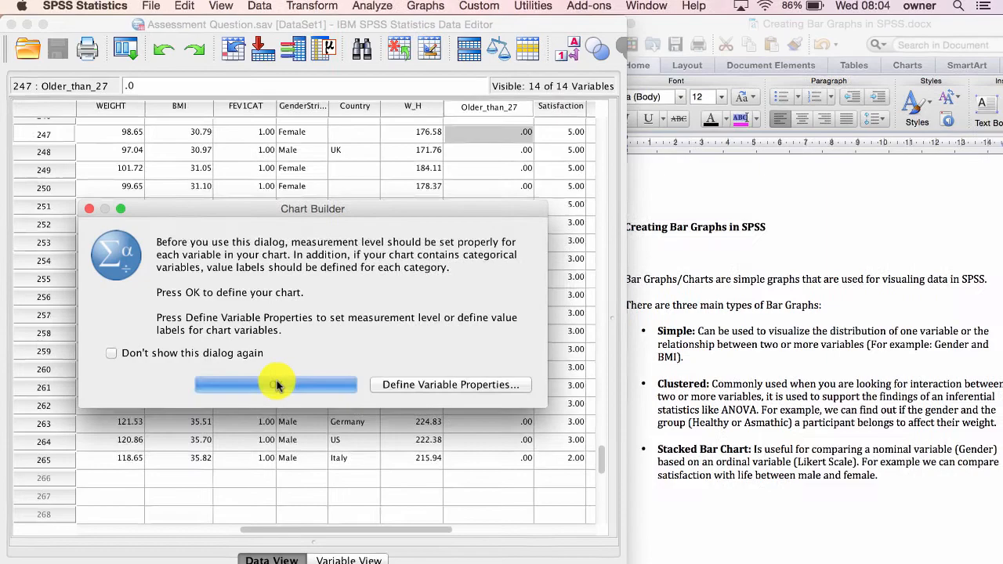
click(276, 386)
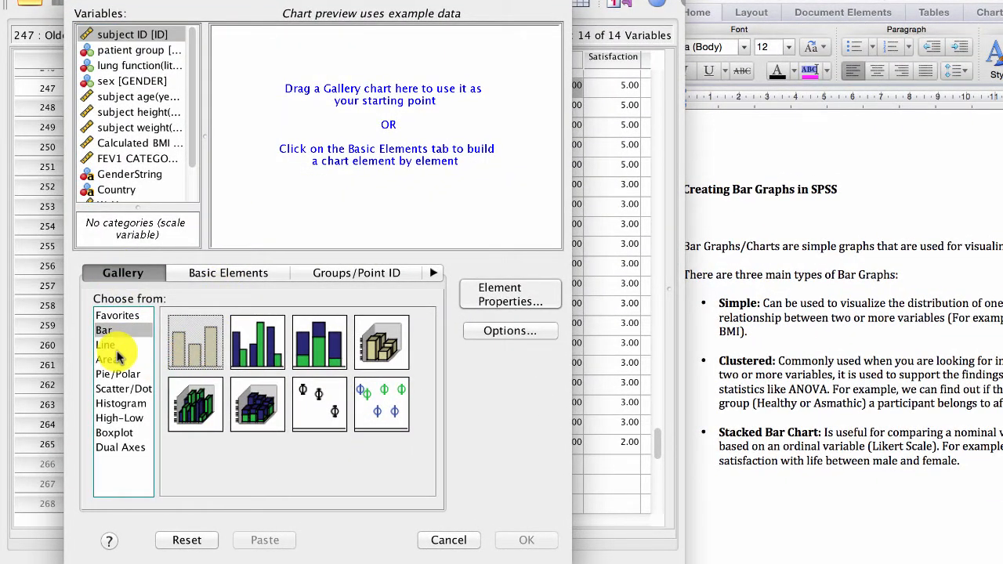
click(103, 329)
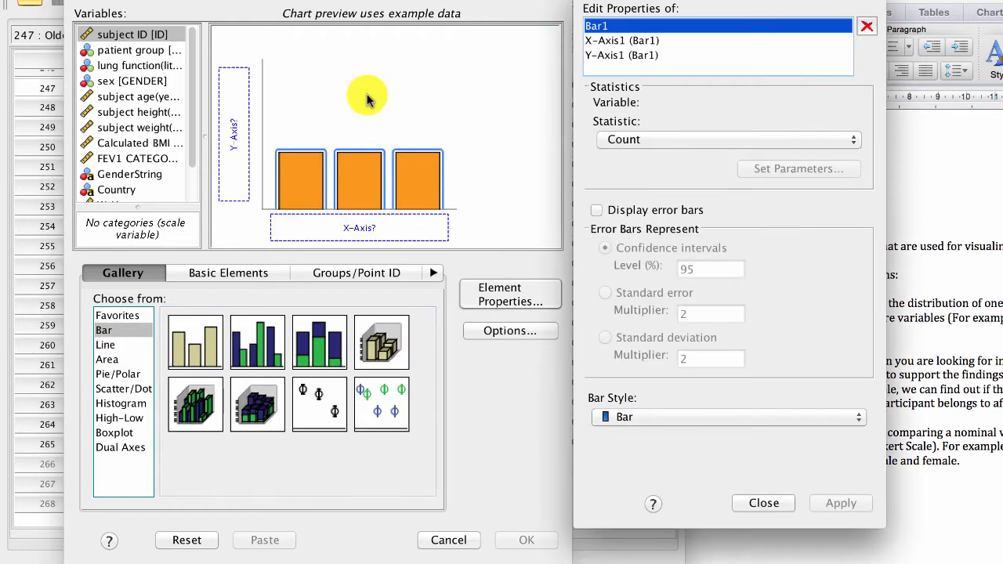
mouse_move(357, 229)
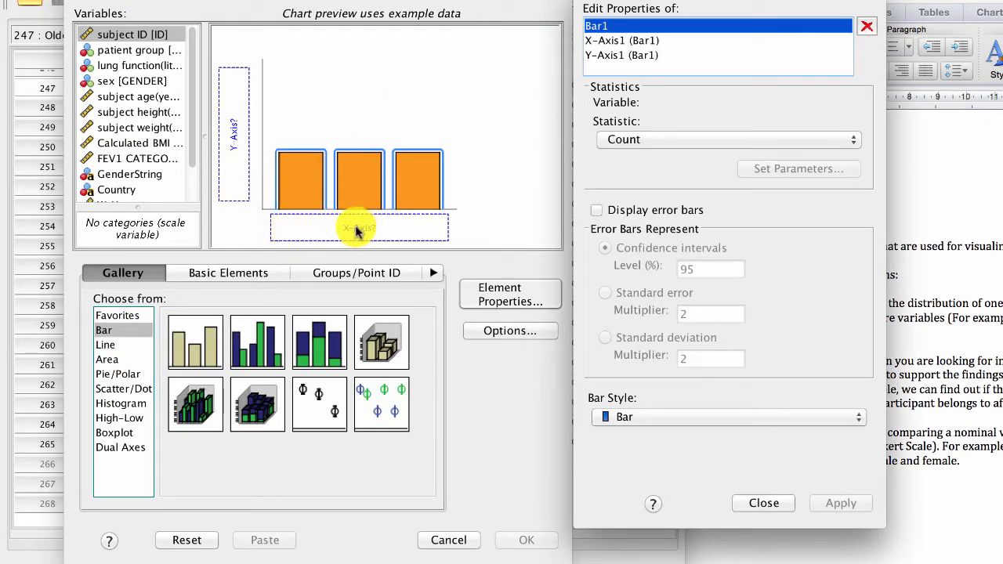
mouse_move(359, 228)
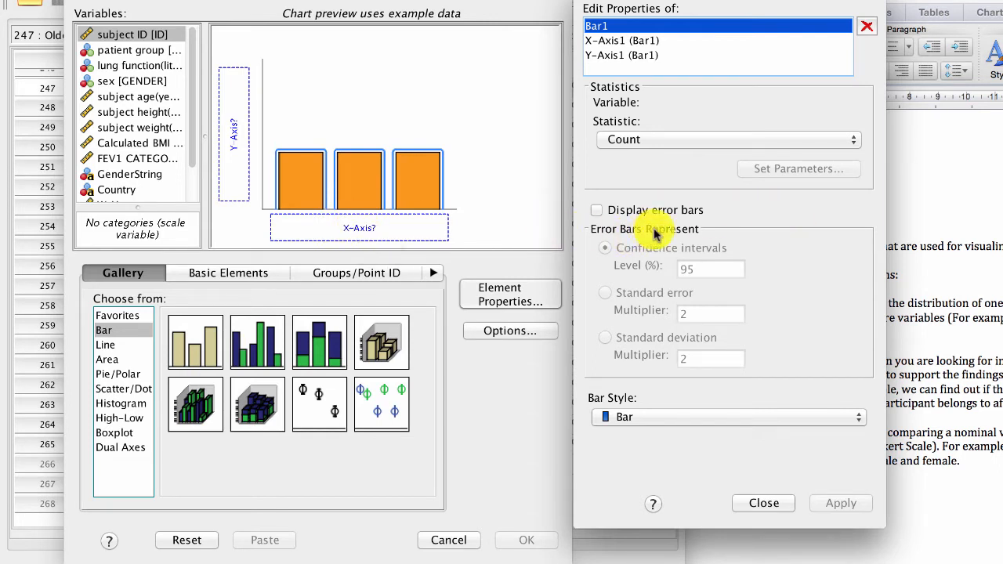
mouse_move(933, 342)
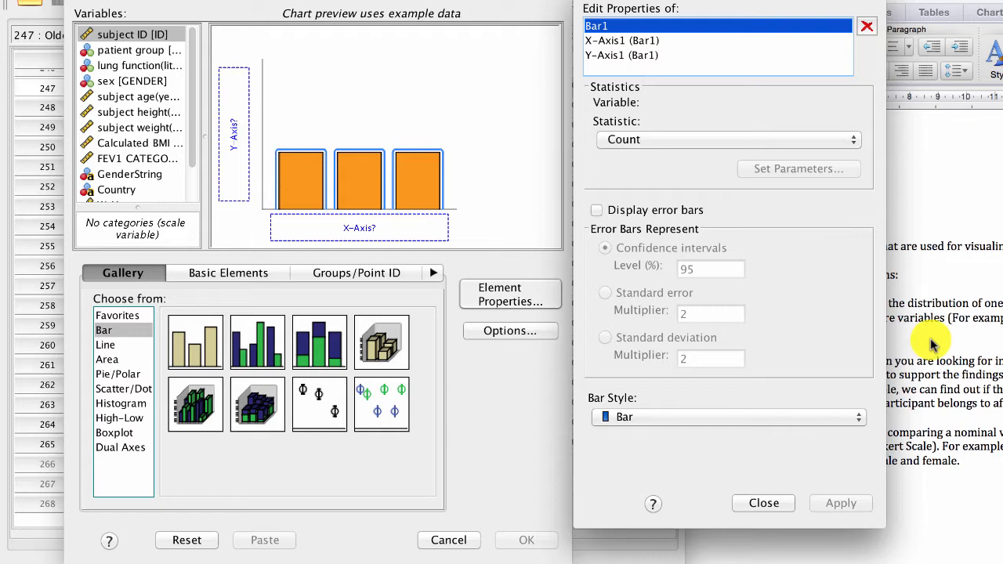
mouse_move(948, 337)
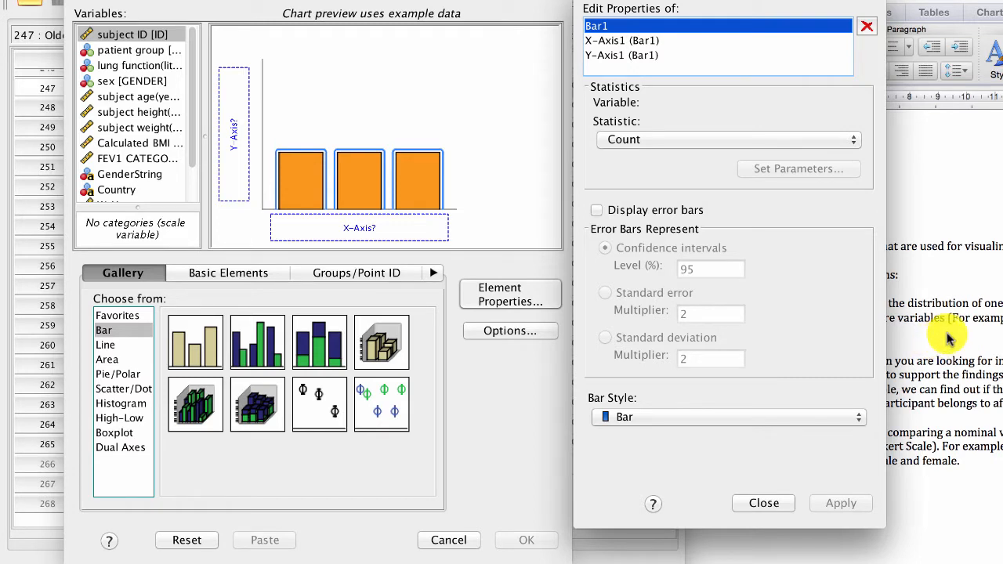
mouse_move(153, 196)
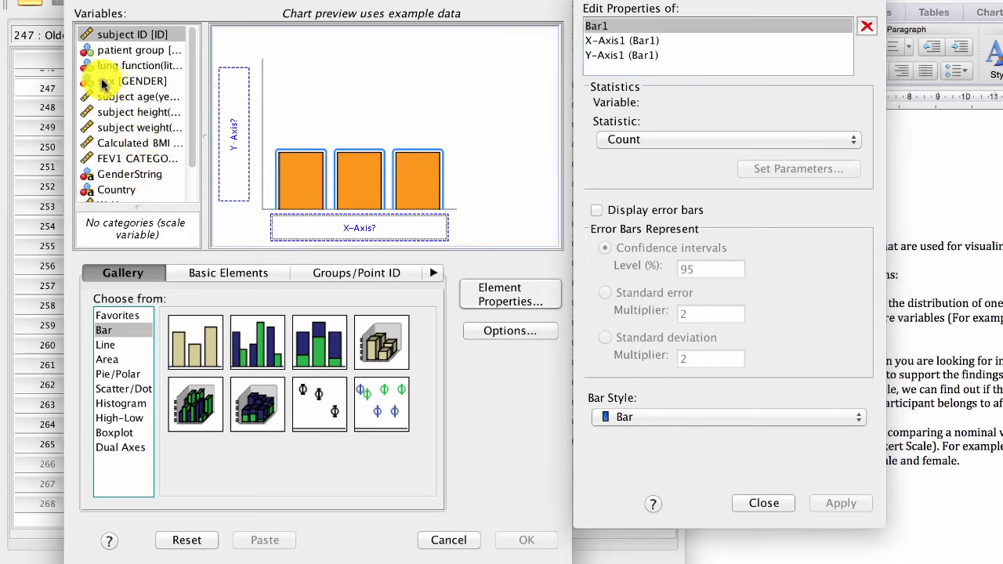
Step: Put sex [GENDER] on the x-axis and Calculated BMI on the y-axis, then review statistics
drag(131, 82, 359, 228)
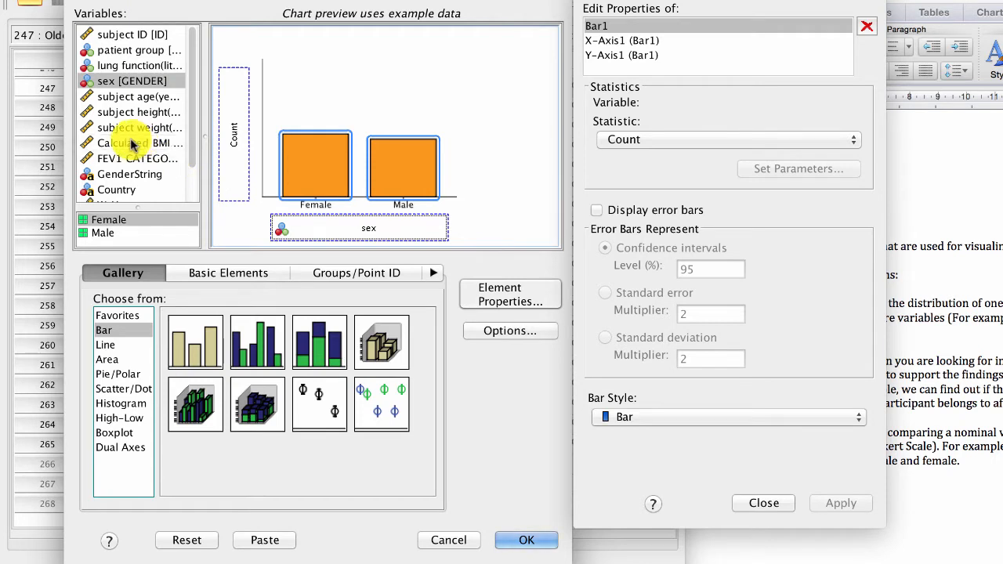
click(140, 143)
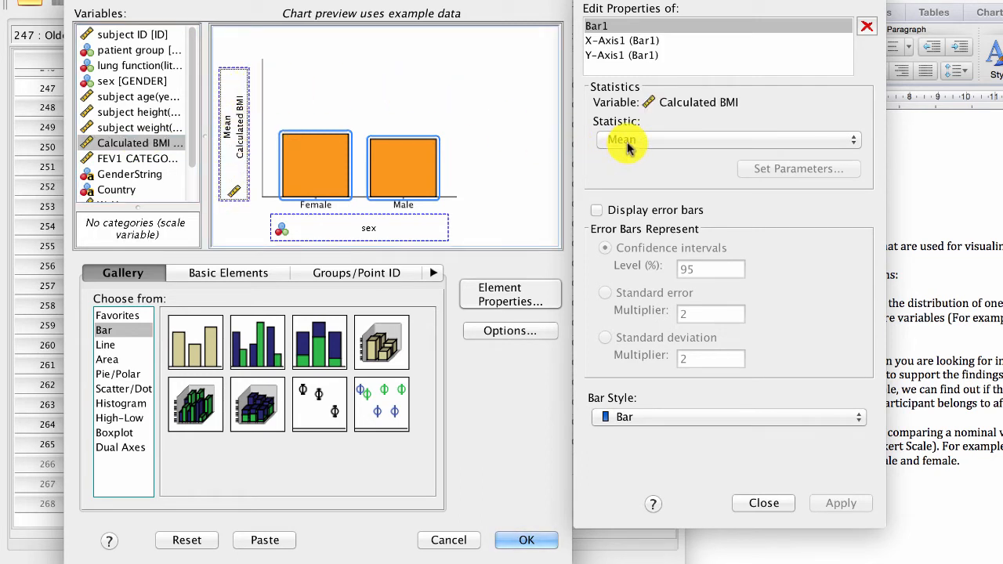
click(728, 139)
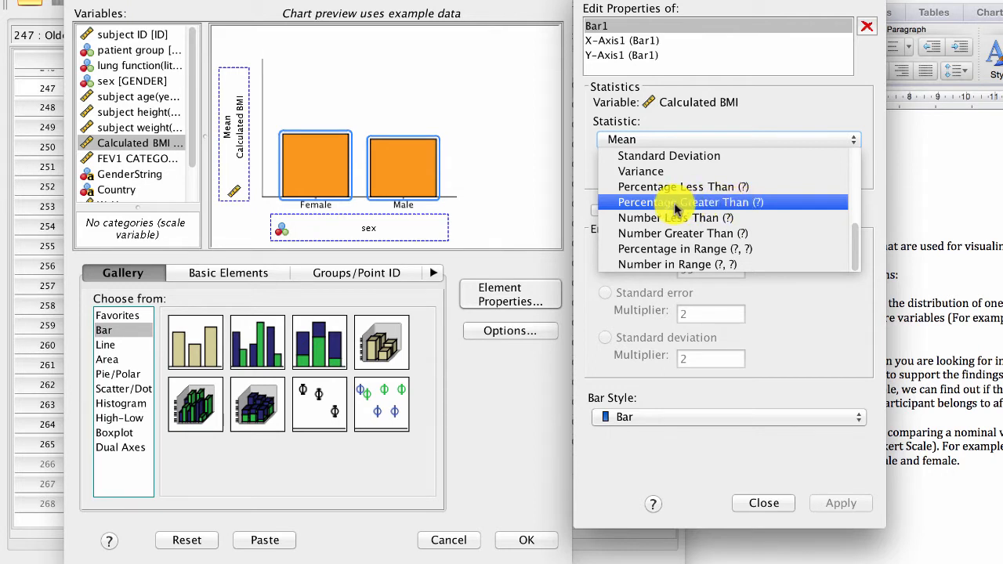
Step: Set the bar statistic to Percentage Greater Than with cut-off 30 and review alternatives
click(690, 203)
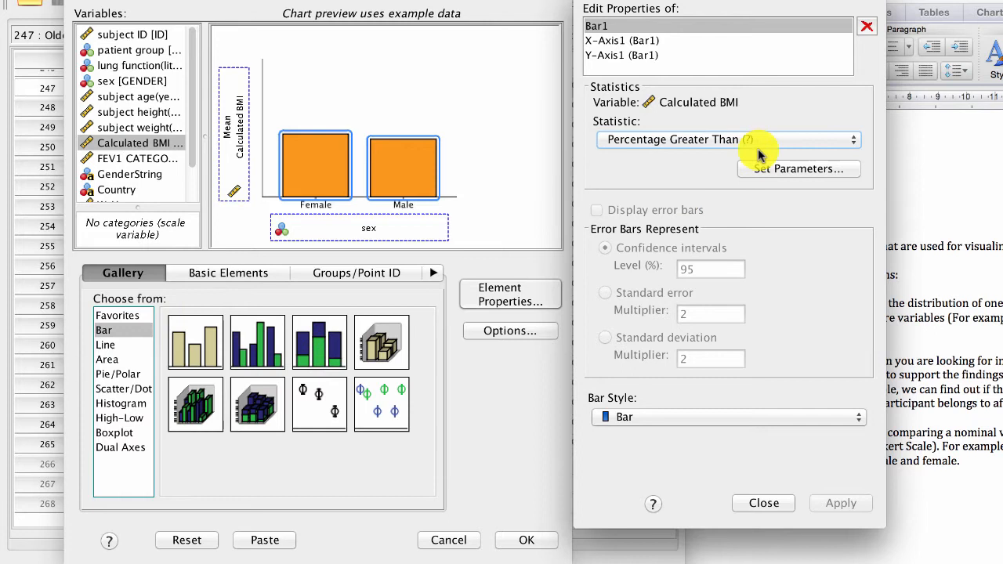
click(798, 169)
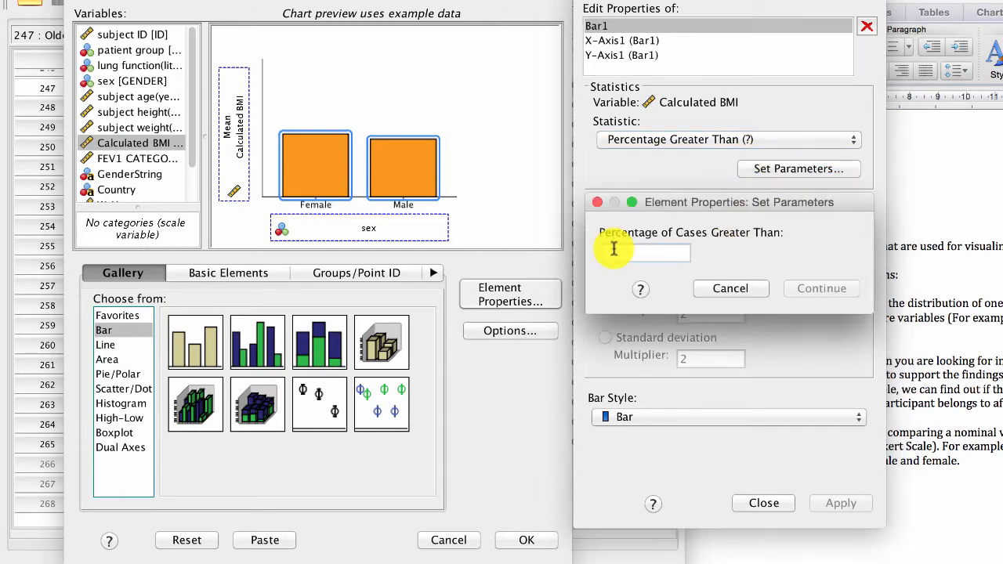
click(822, 288)
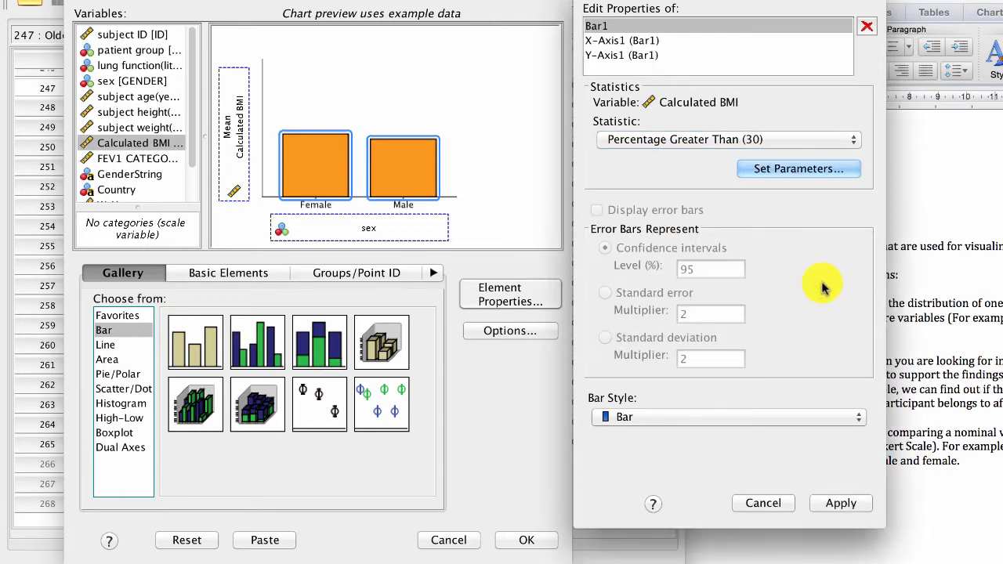
mouse_move(399, 191)
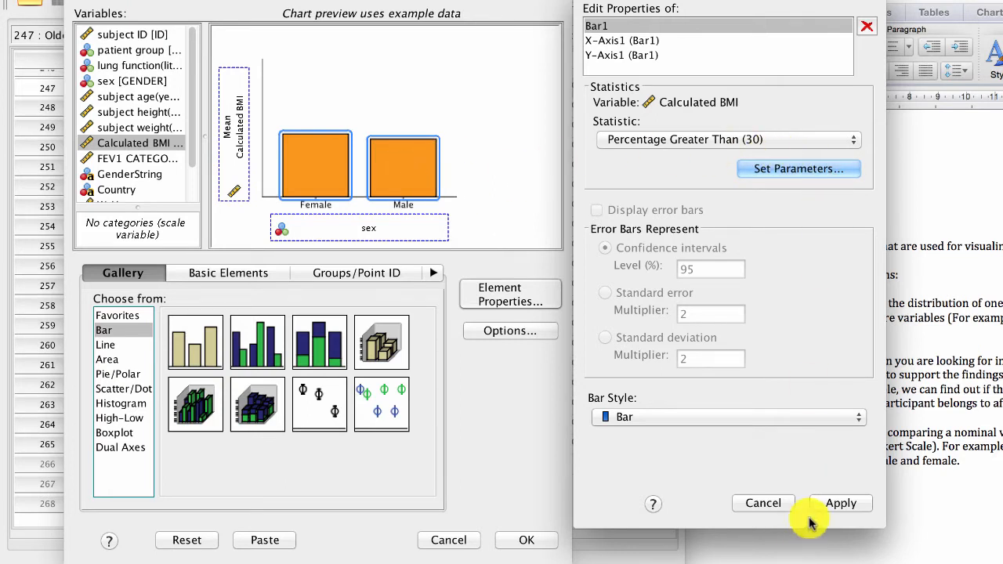
mouse_move(737, 232)
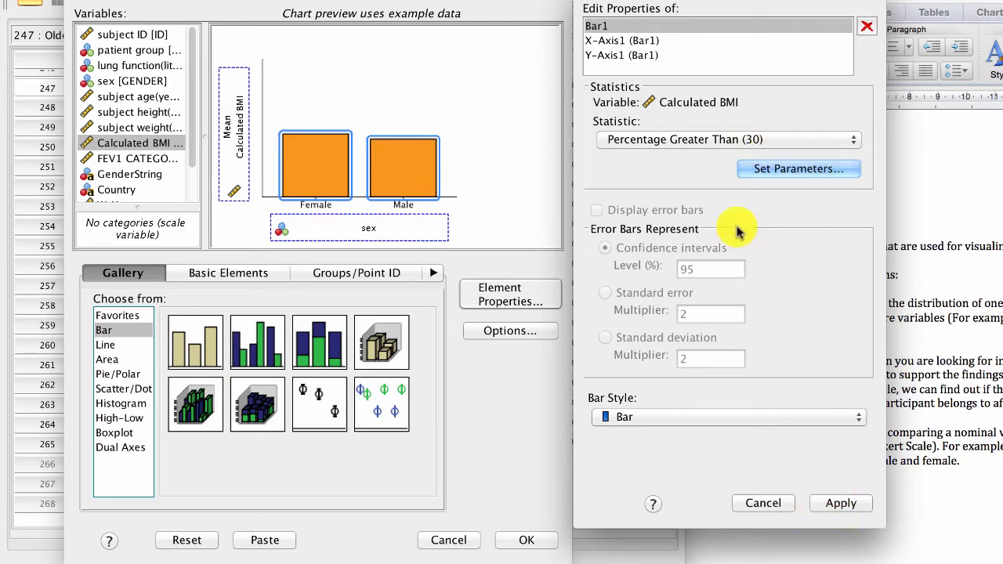
mouse_move(673, 398)
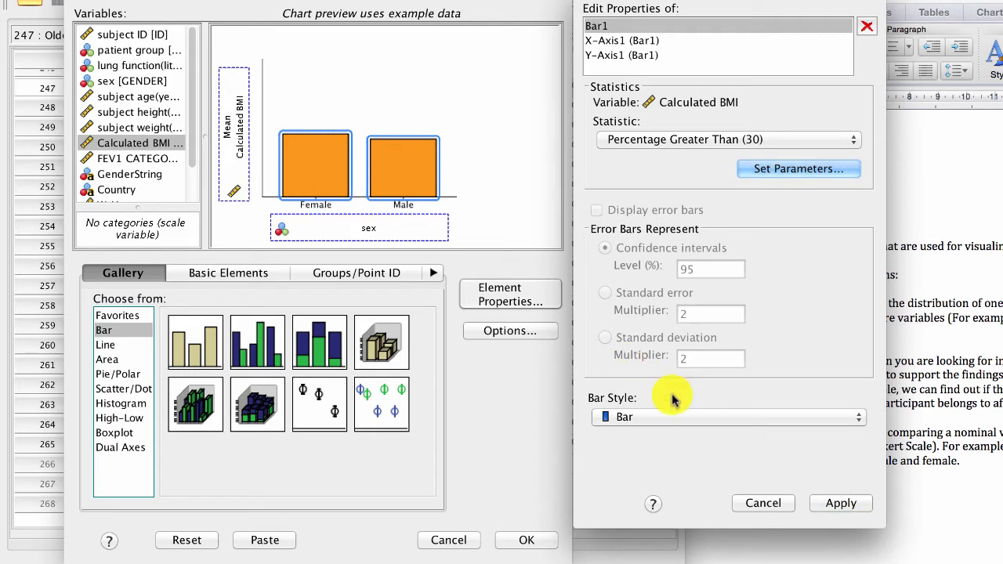
click(727, 140)
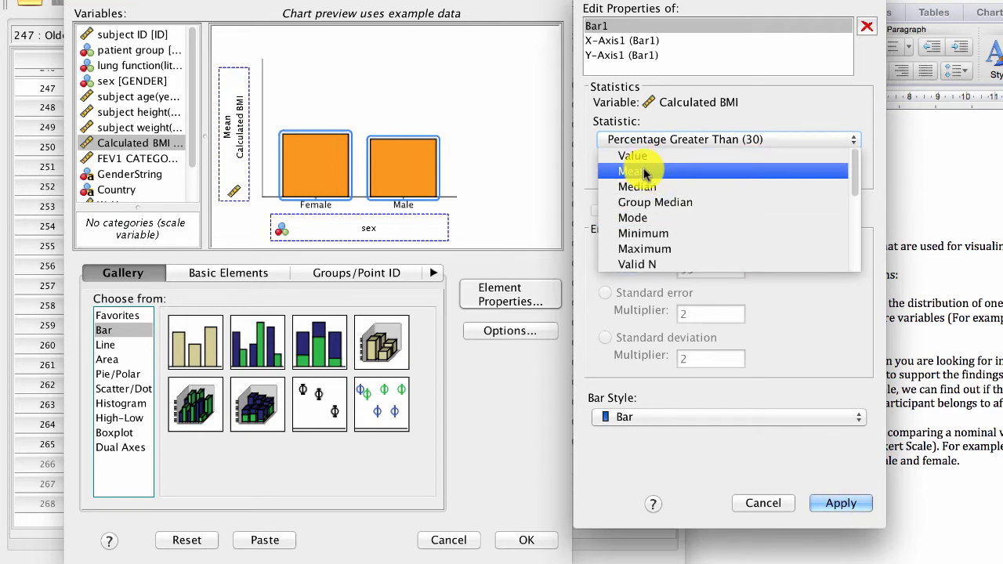
mouse_move(637, 186)
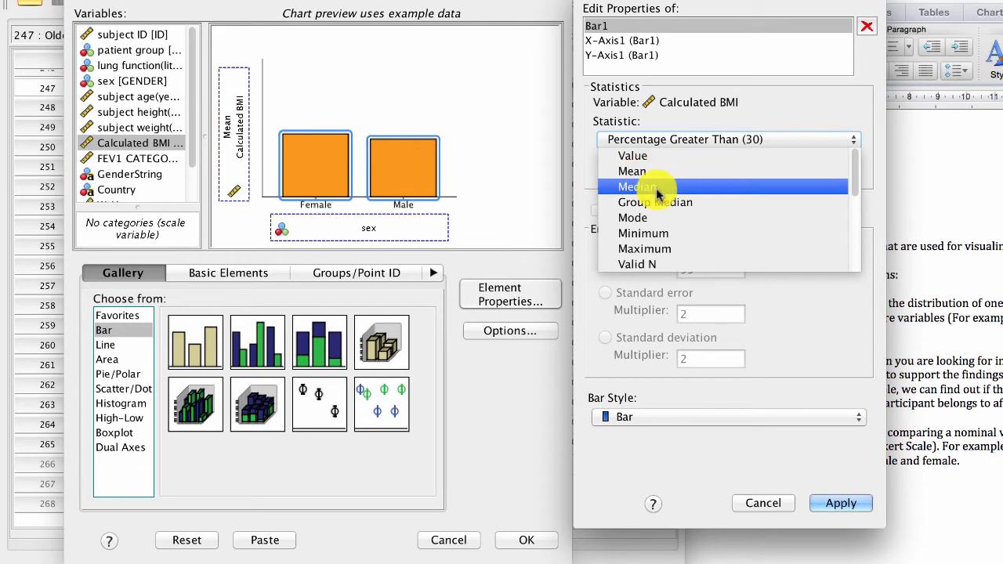
mouse_move(657, 206)
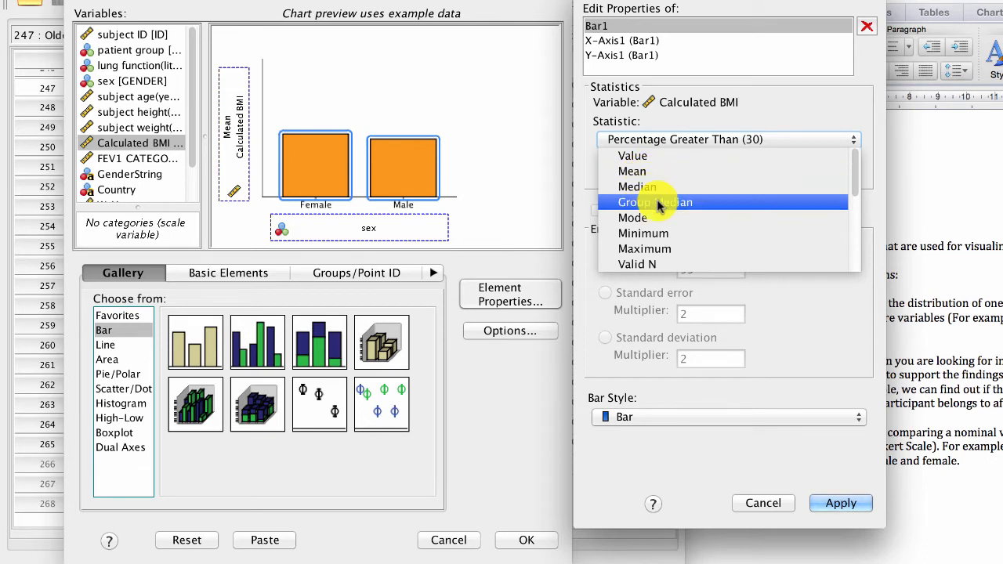
scroll(down, 3)
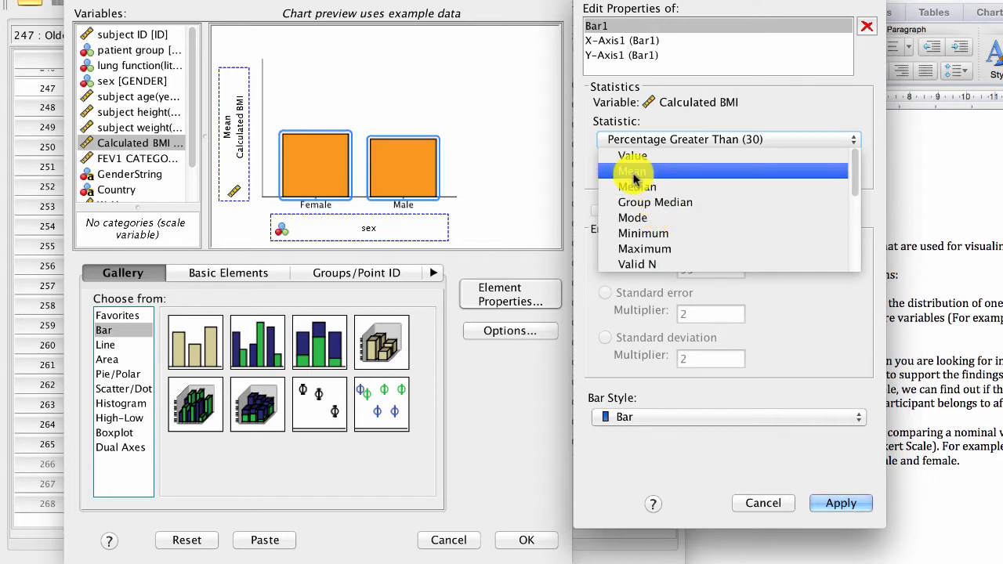
Step: Return the statistic to Mean with 95% confidence-interval error bars and apply
click(632, 171)
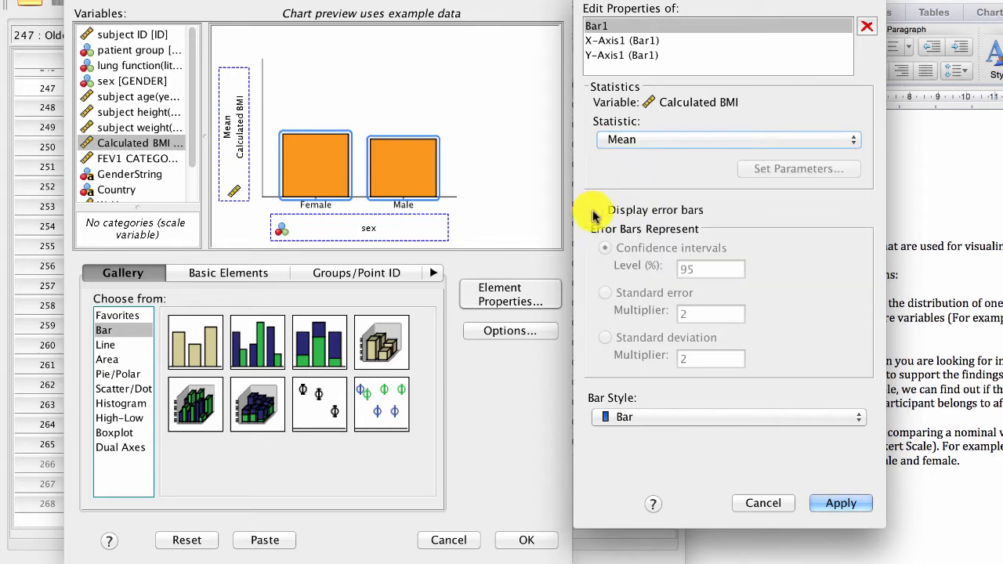
click(598, 211)
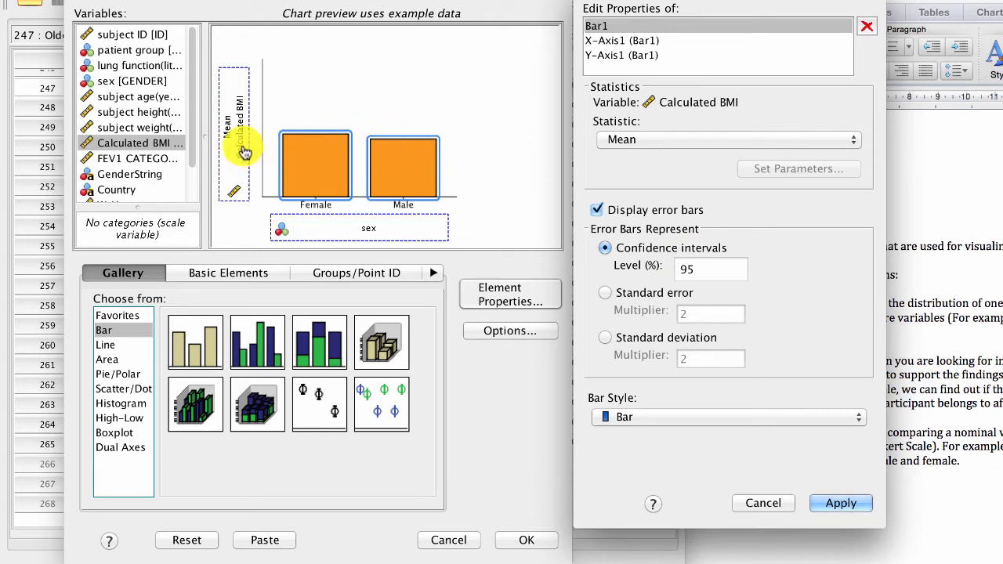
mouse_move(414, 160)
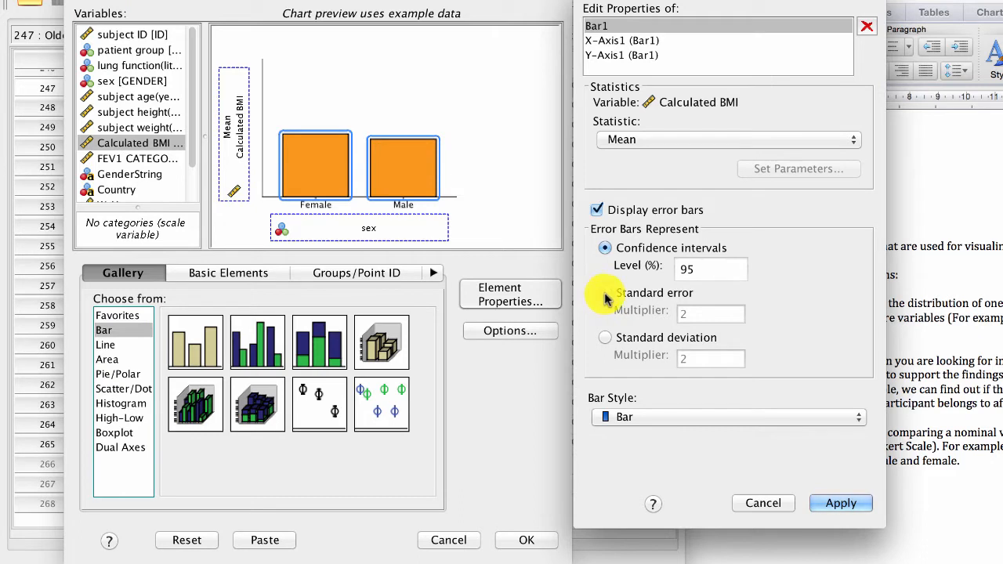
click(605, 293)
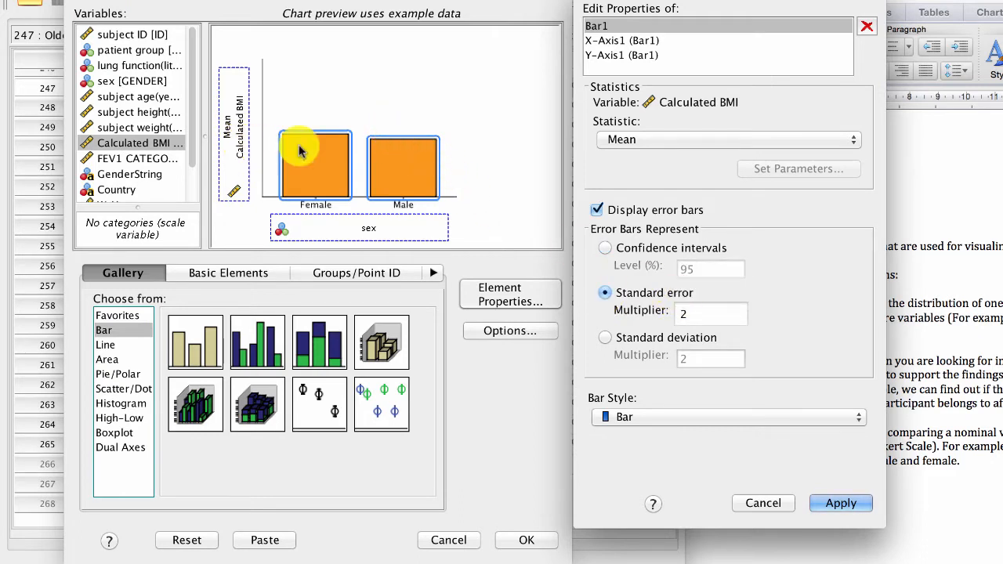
click(606, 248)
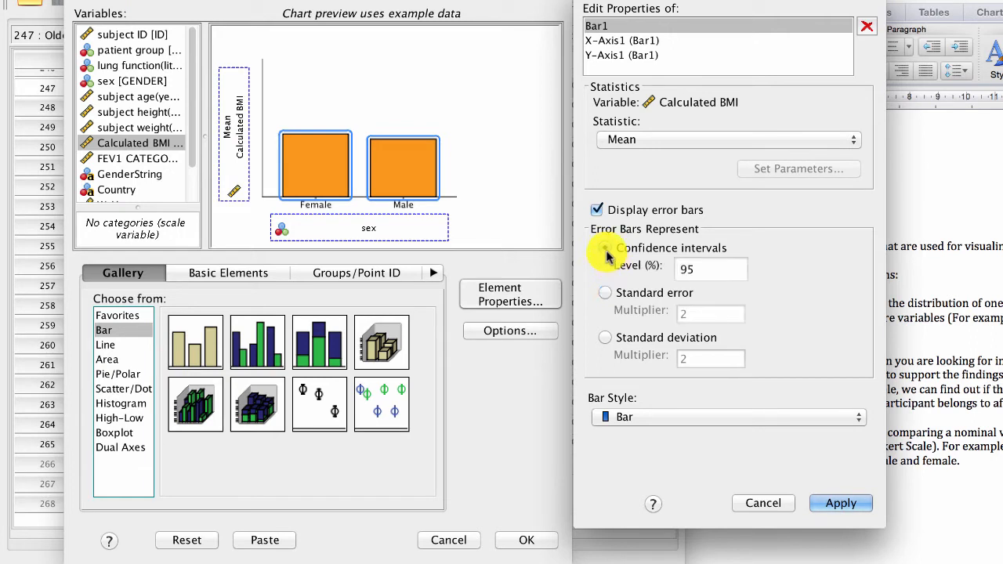
click(606, 247)
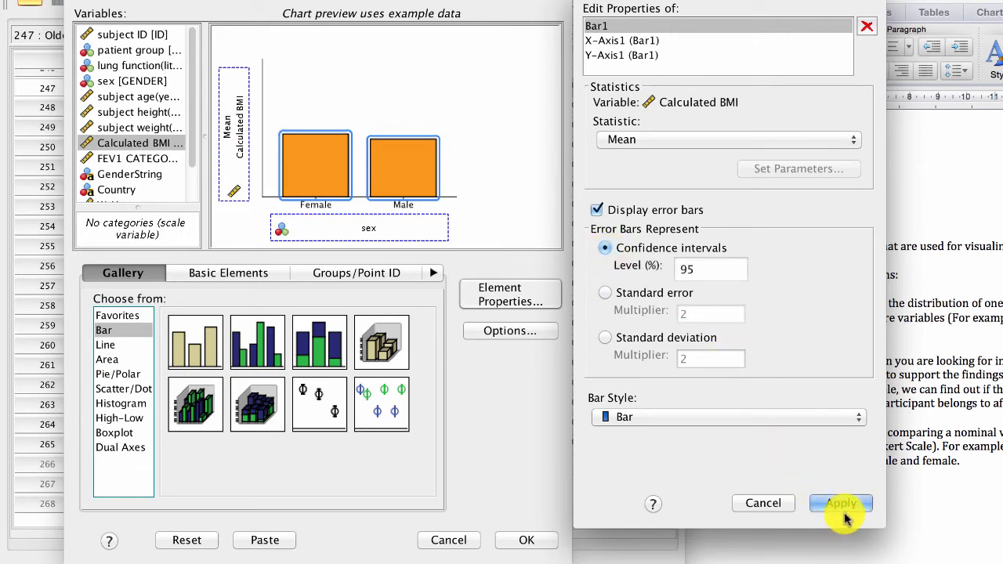
click(840, 503)
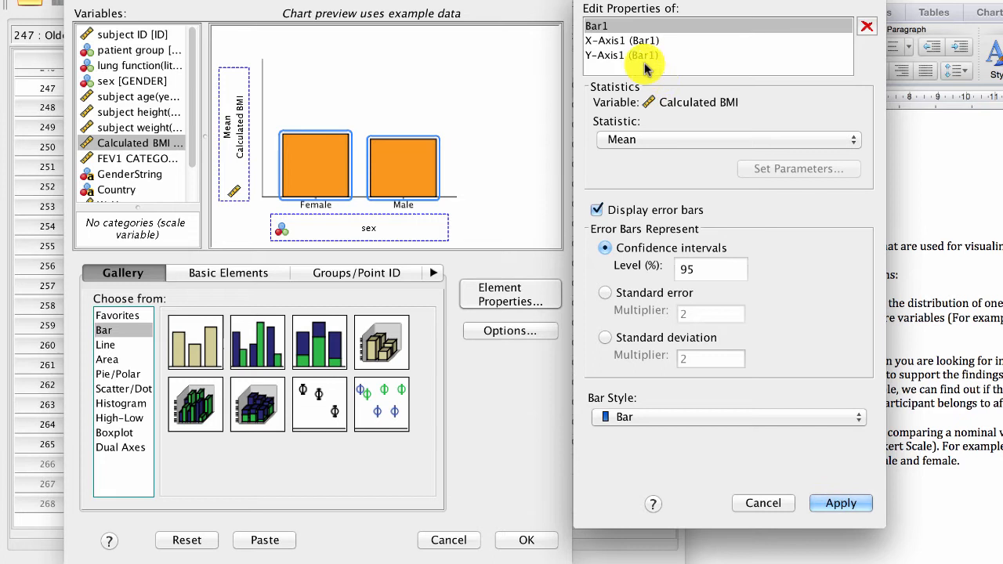
Step: Label the x-axis Gender and order Male before Female, then apply
click(620, 41)
text(G)
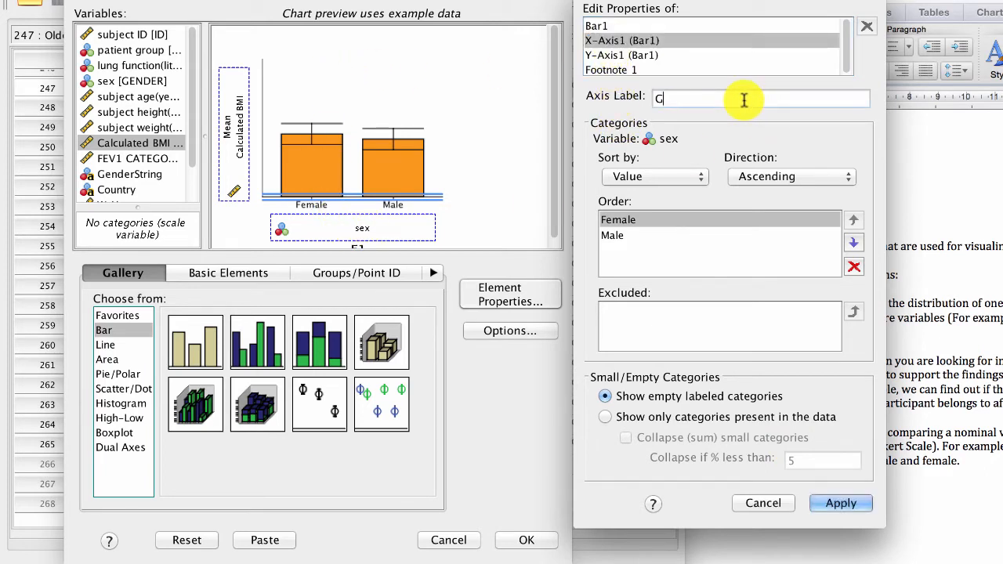
text(ender)
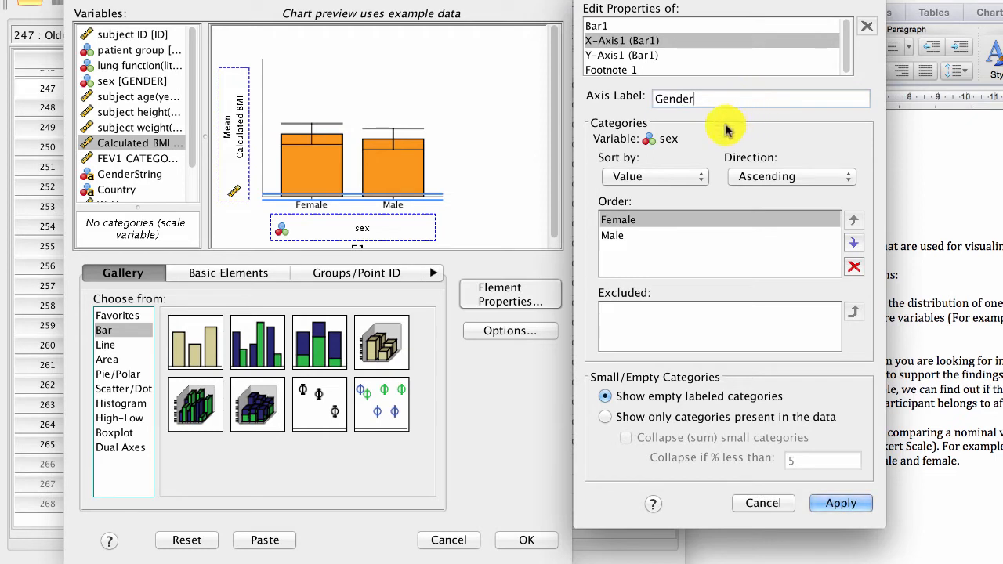
click(655, 175)
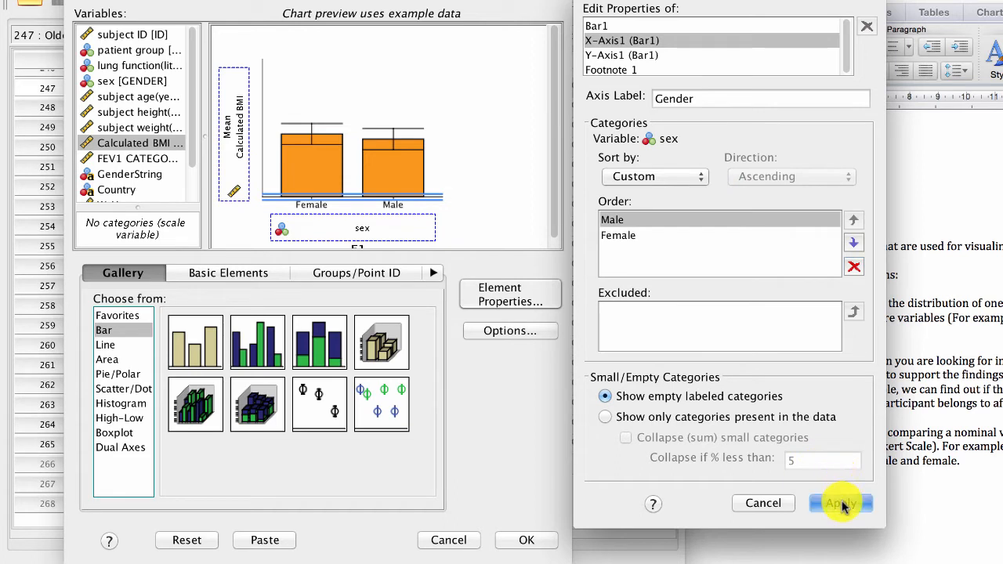
click(841, 503)
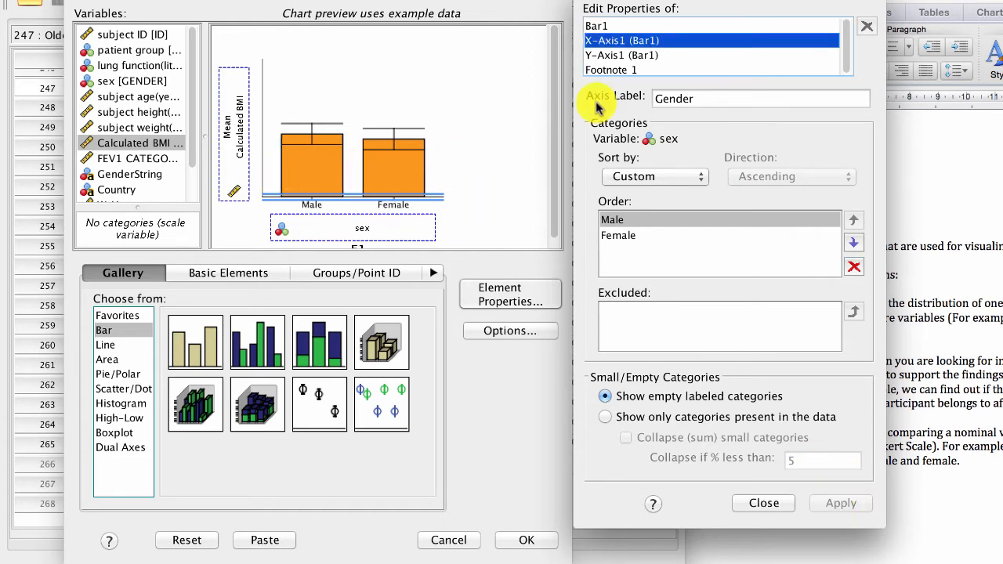
Step: Keep the y-axis as Calculated BMI with automatic scale and generate the chart
click(621, 55)
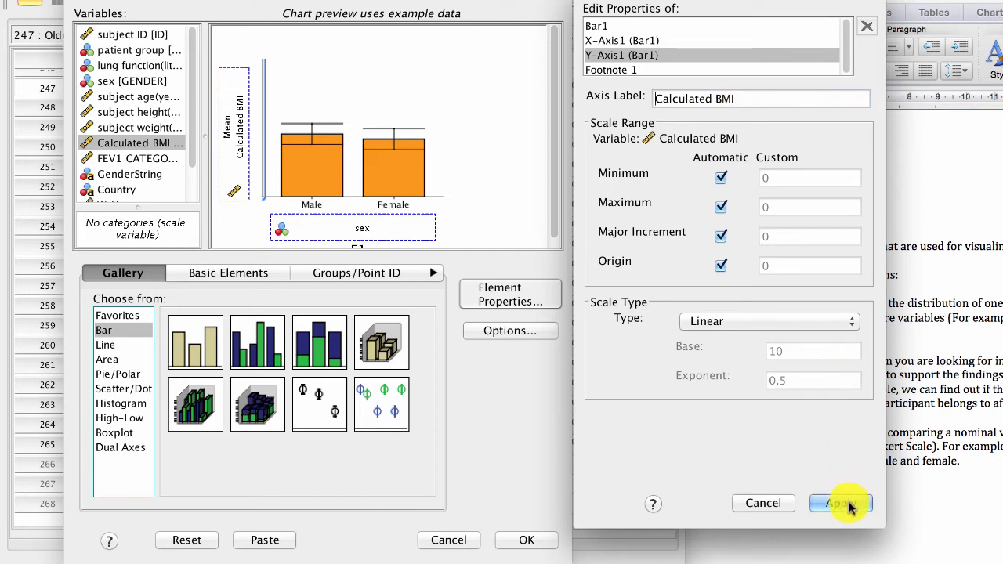
click(840, 503)
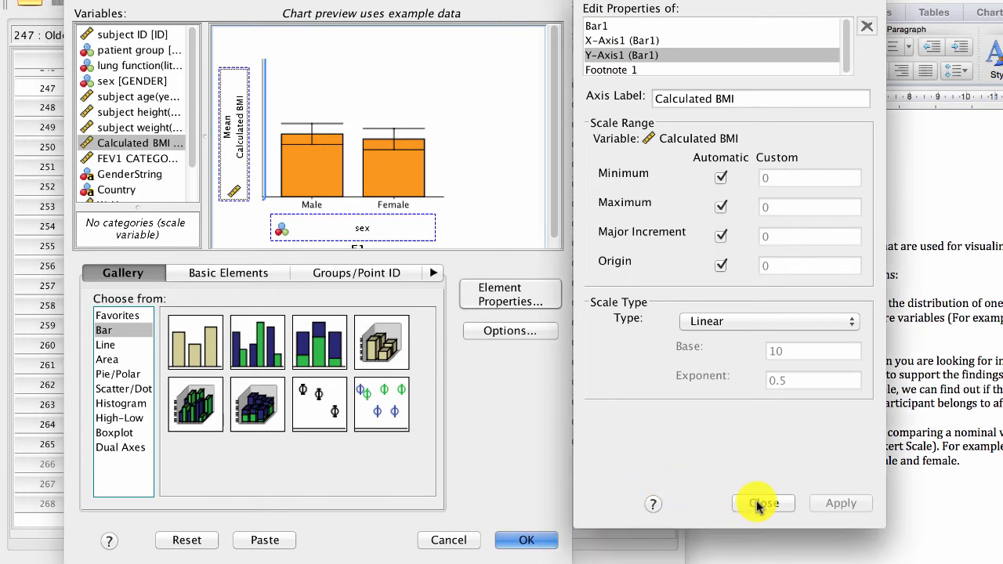
click(762, 503)
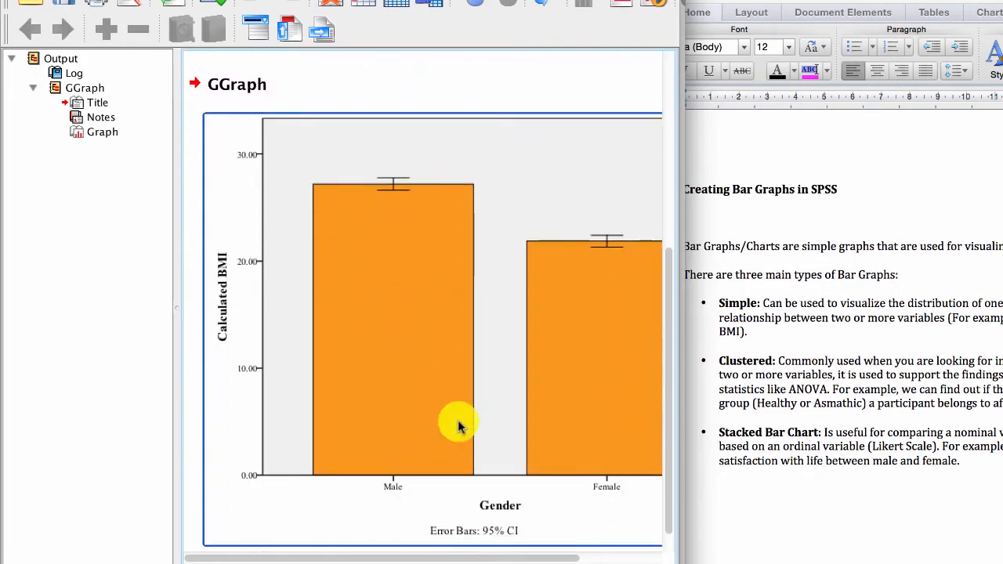
mouse_move(251, 314)
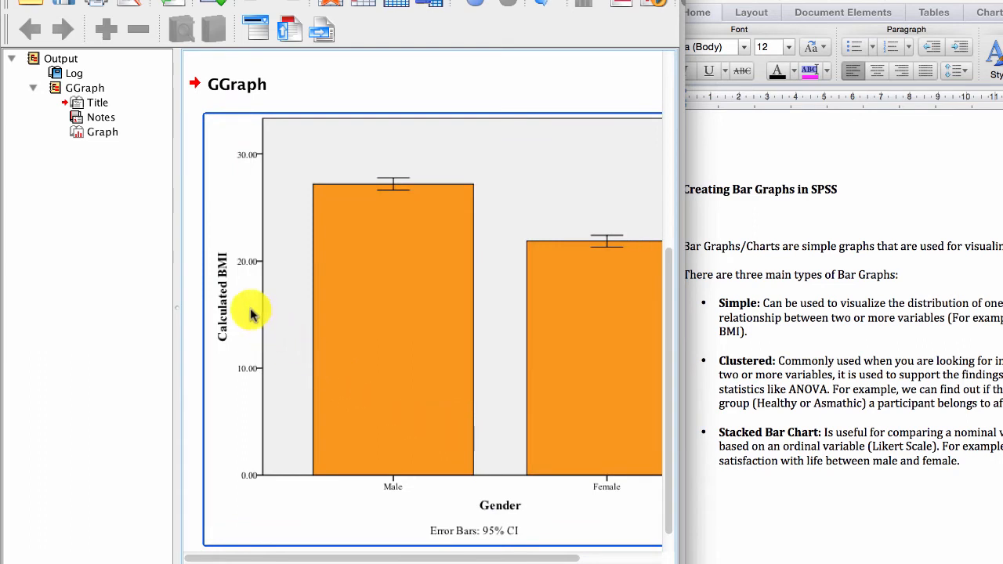
mouse_move(426, 327)
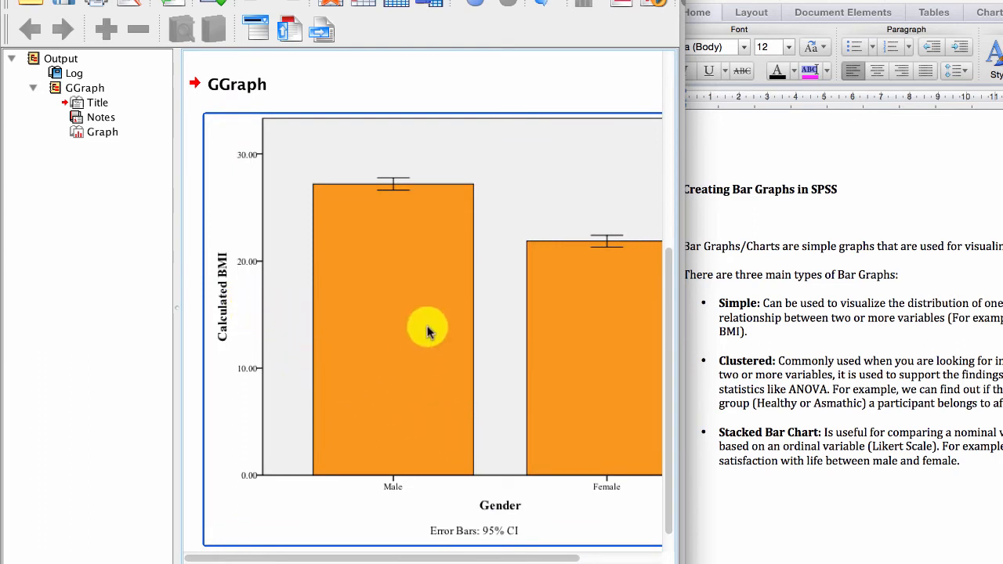
mouse_move(389, 411)
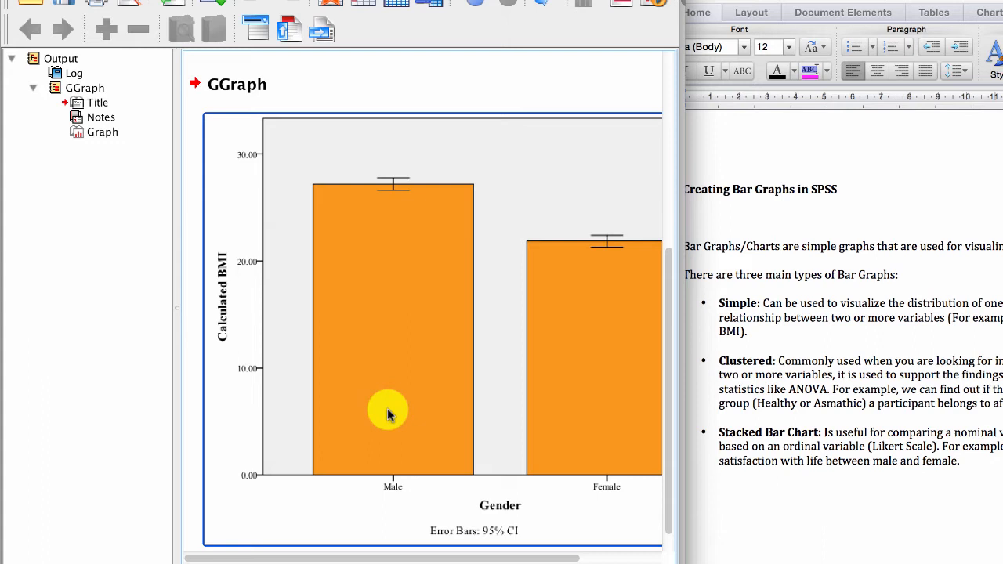
mouse_move(228, 311)
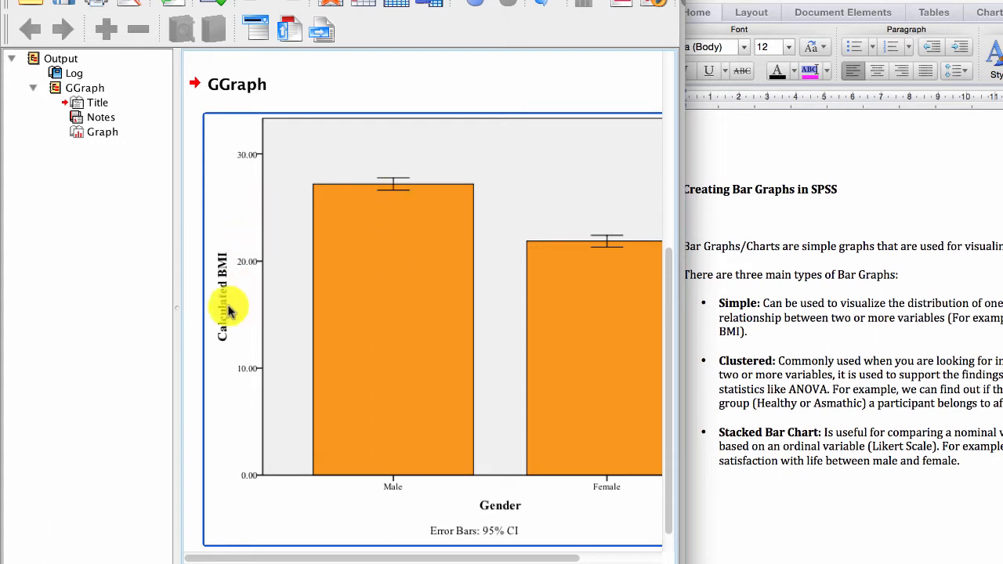
mouse_move(611, 345)
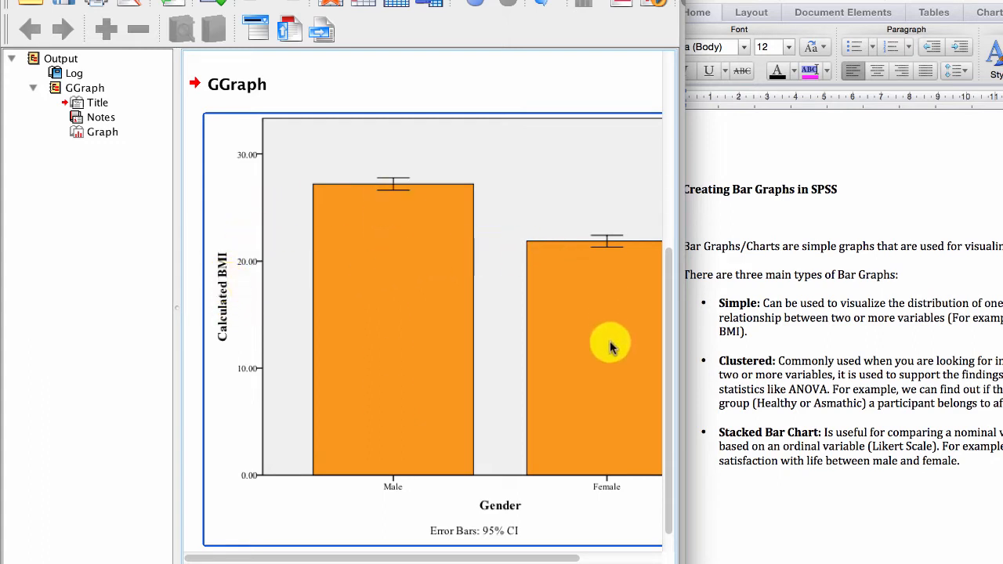
mouse_move(395, 191)
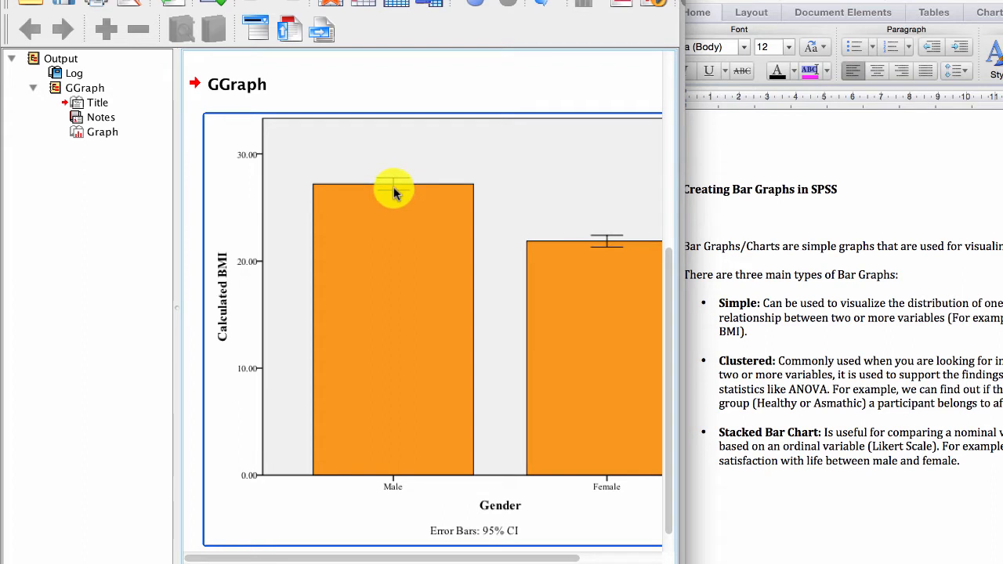
mouse_move(615, 401)
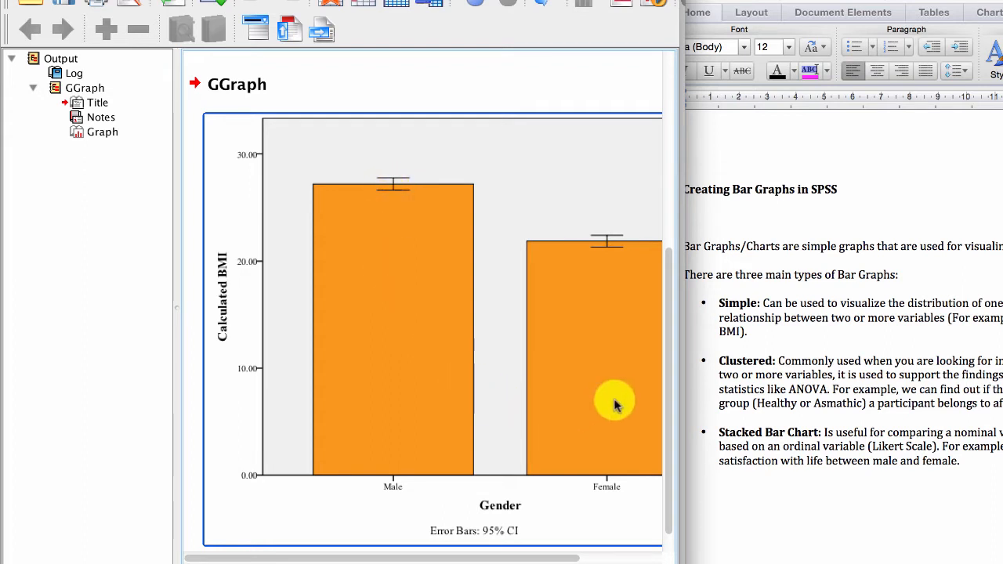
mouse_move(373, 282)
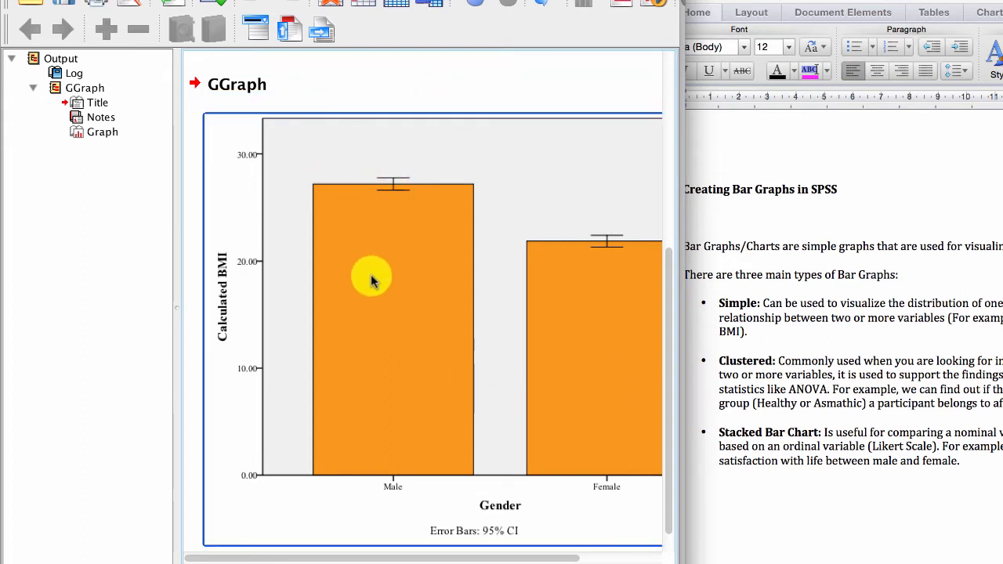
mouse_move(384, 212)
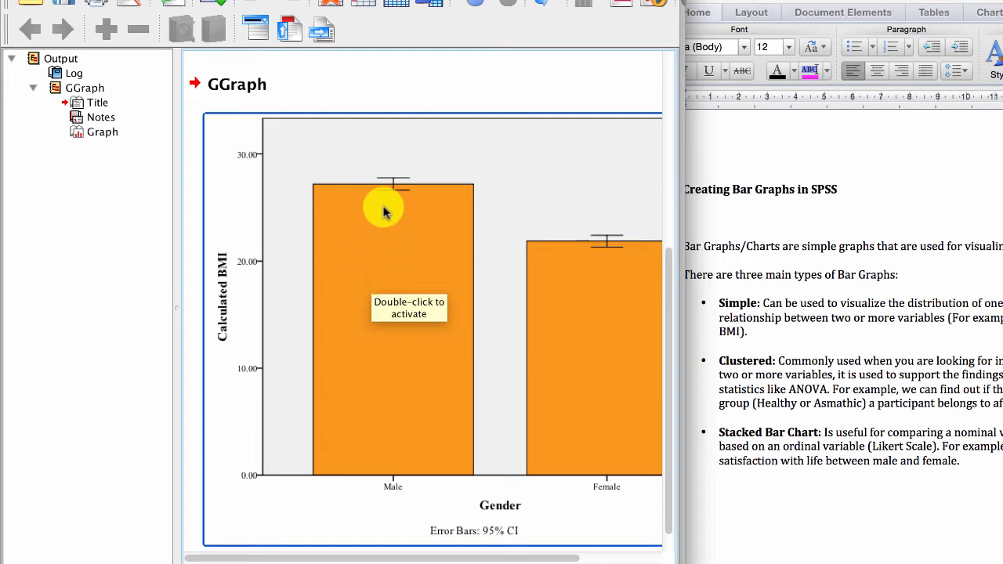
mouse_move(599, 251)
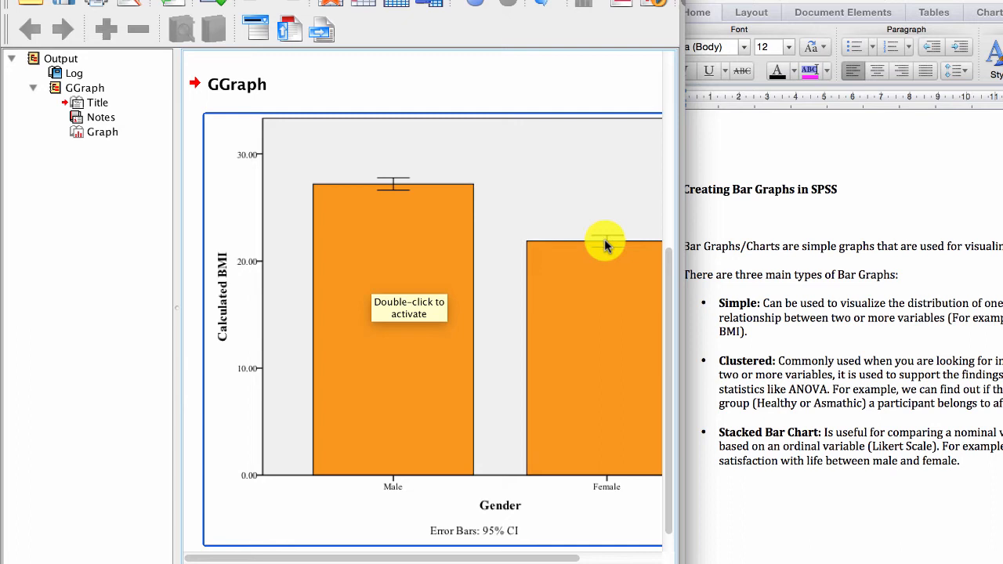
mouse_move(608, 343)
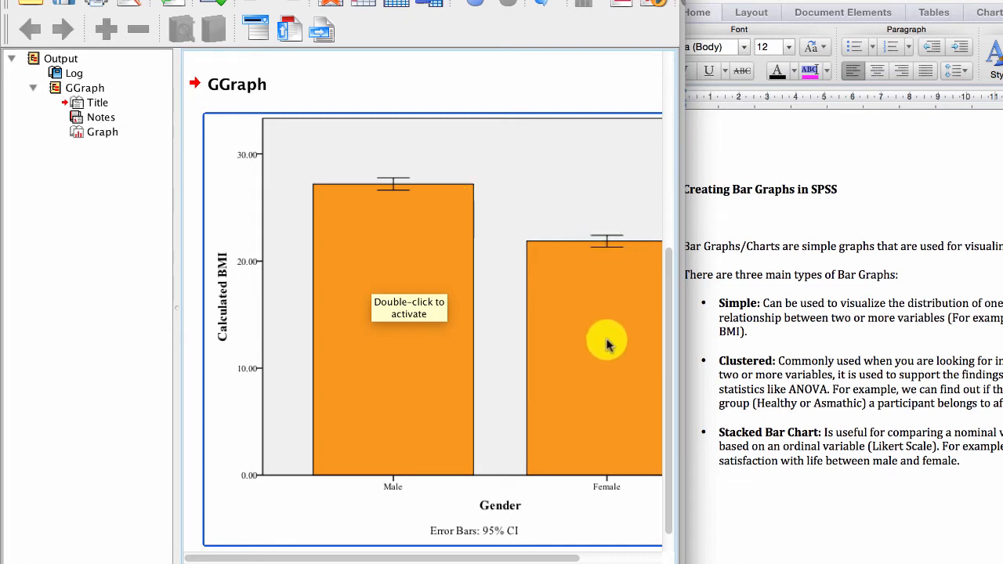
mouse_move(458, 243)
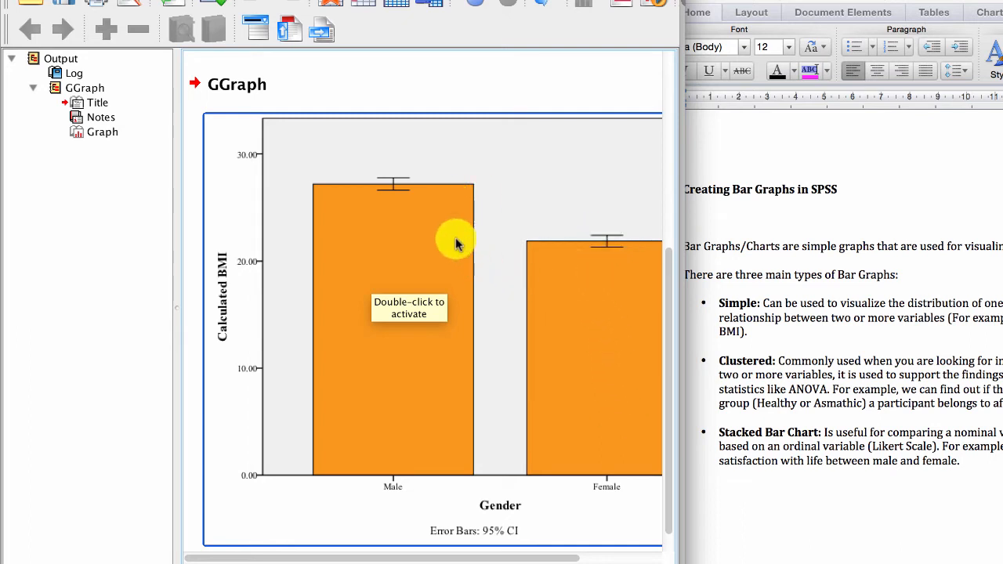
mouse_move(383, 178)
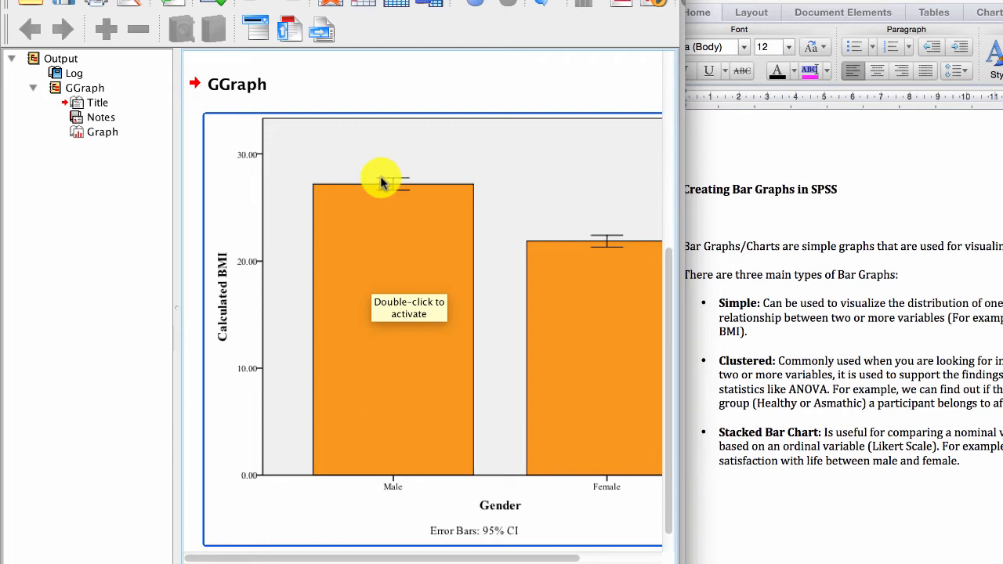
mouse_move(264, 194)
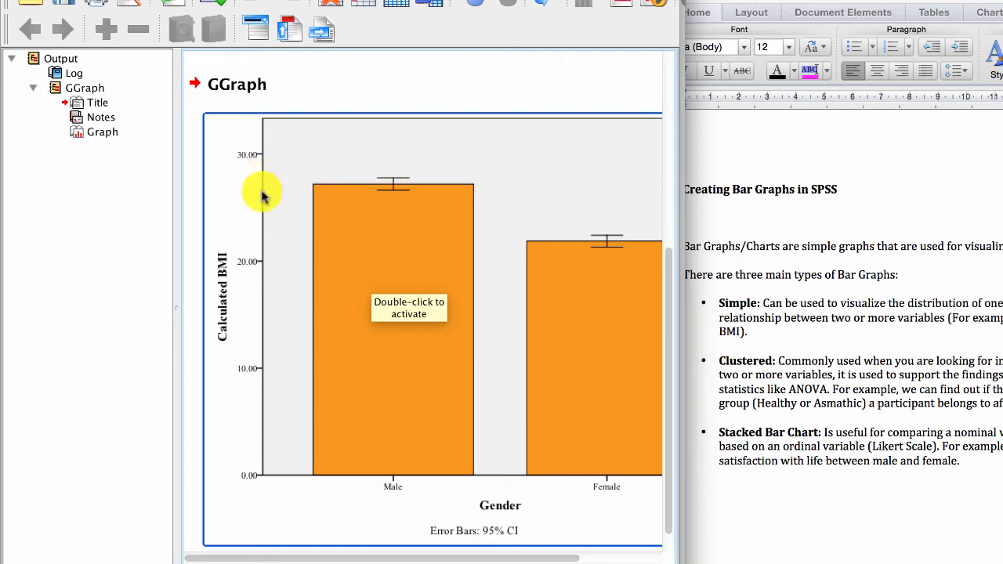
mouse_move(593, 241)
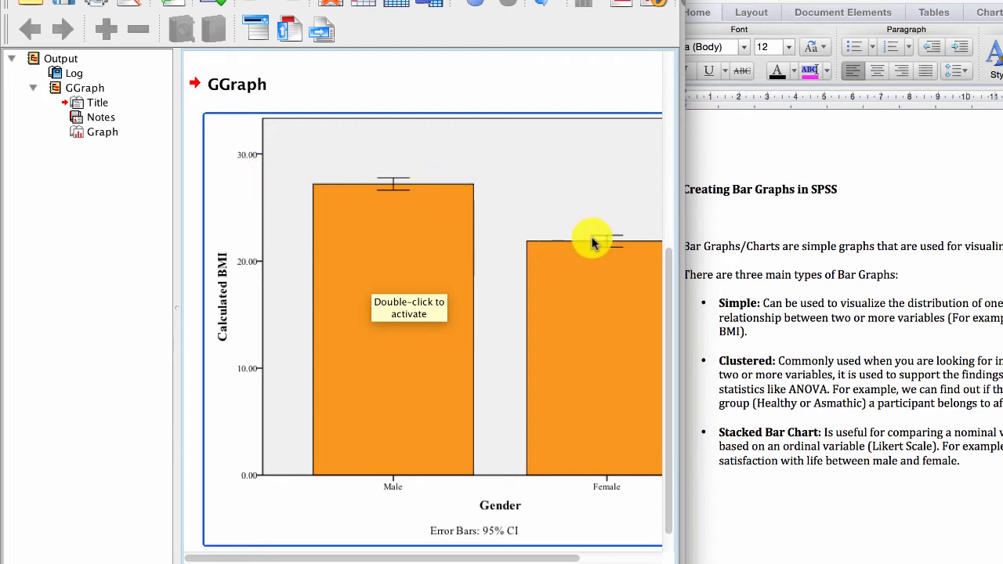
mouse_move(259, 250)
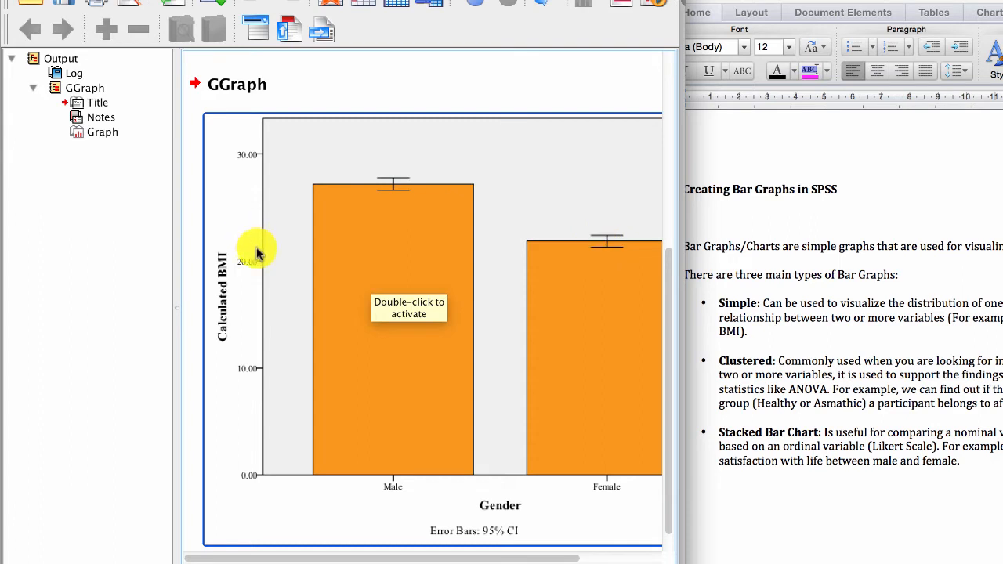
mouse_move(260, 238)
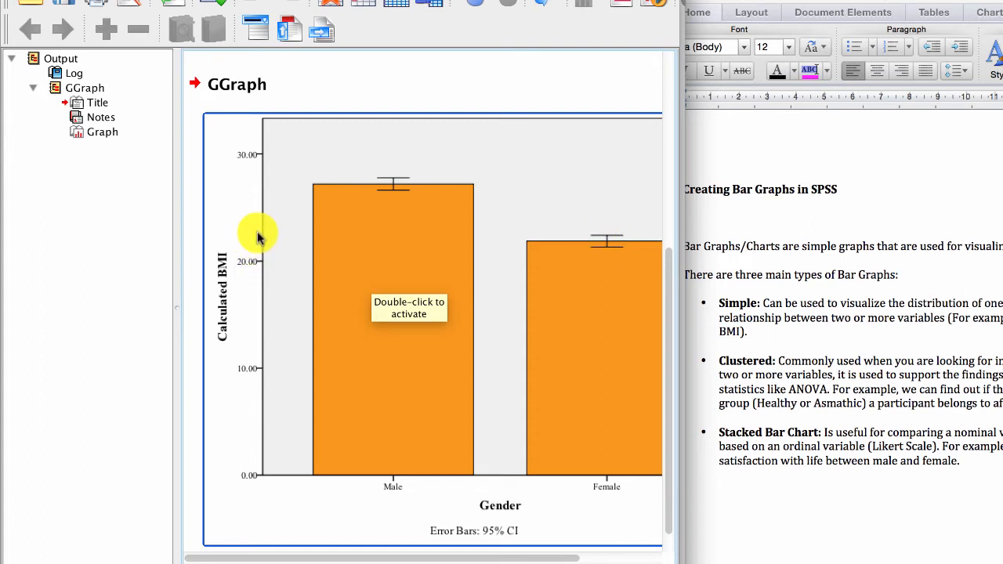
mouse_move(392, 174)
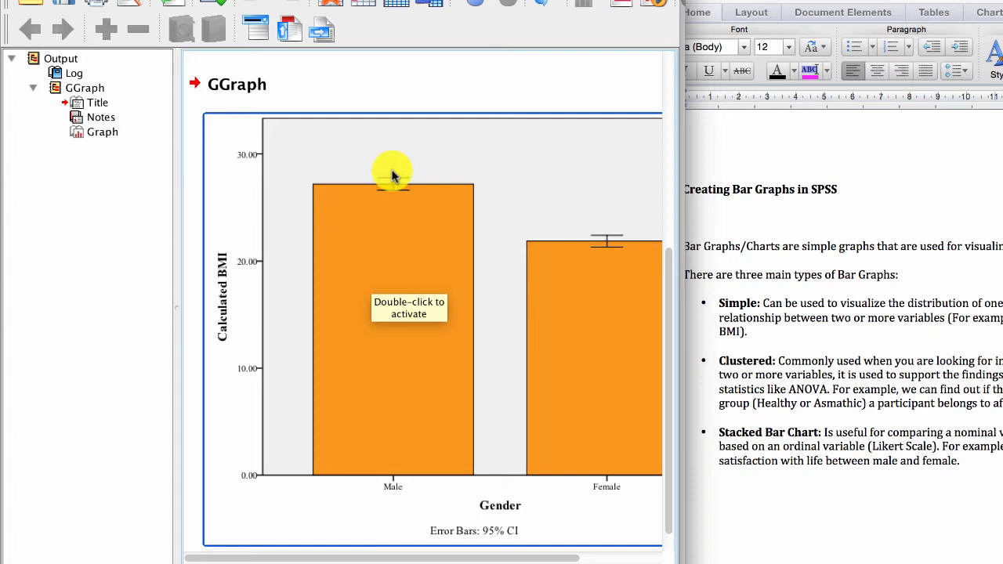
mouse_move(395, 198)
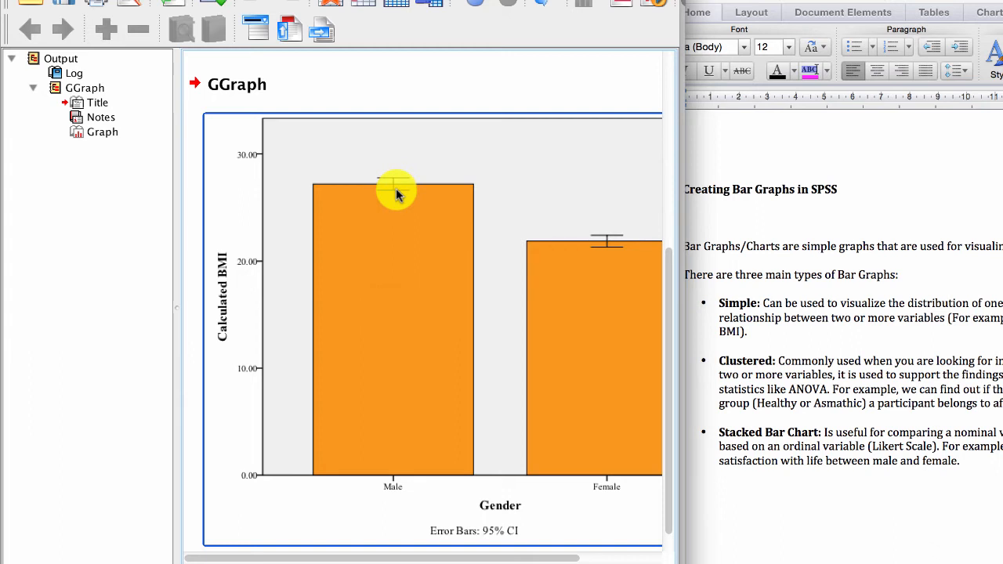
mouse_move(408, 248)
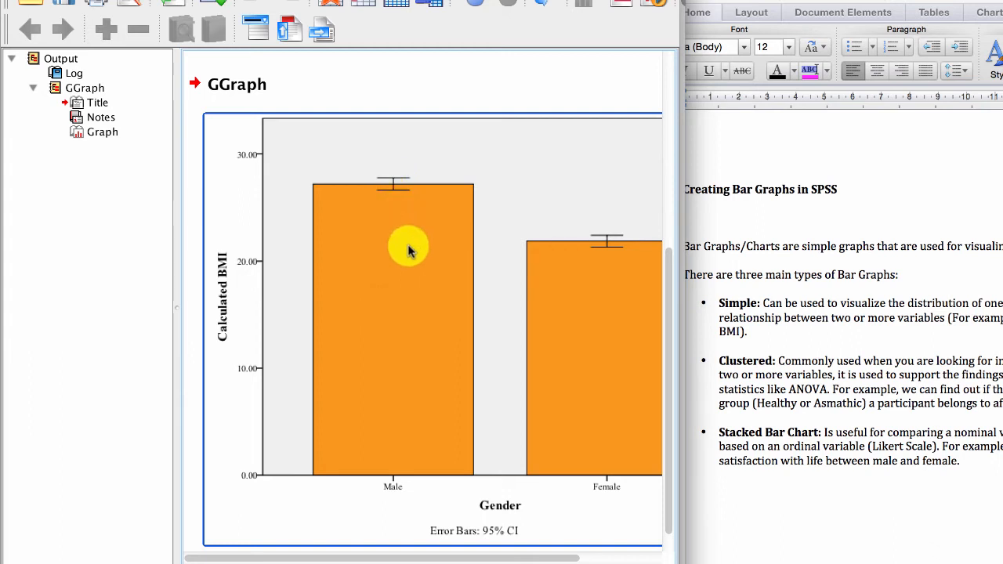
mouse_move(571, 285)
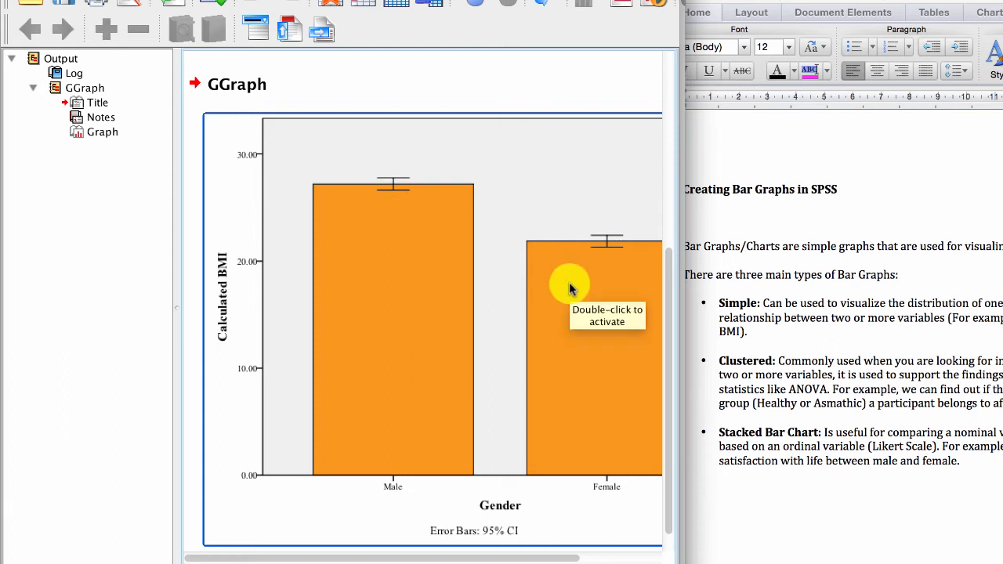
mouse_move(604, 251)
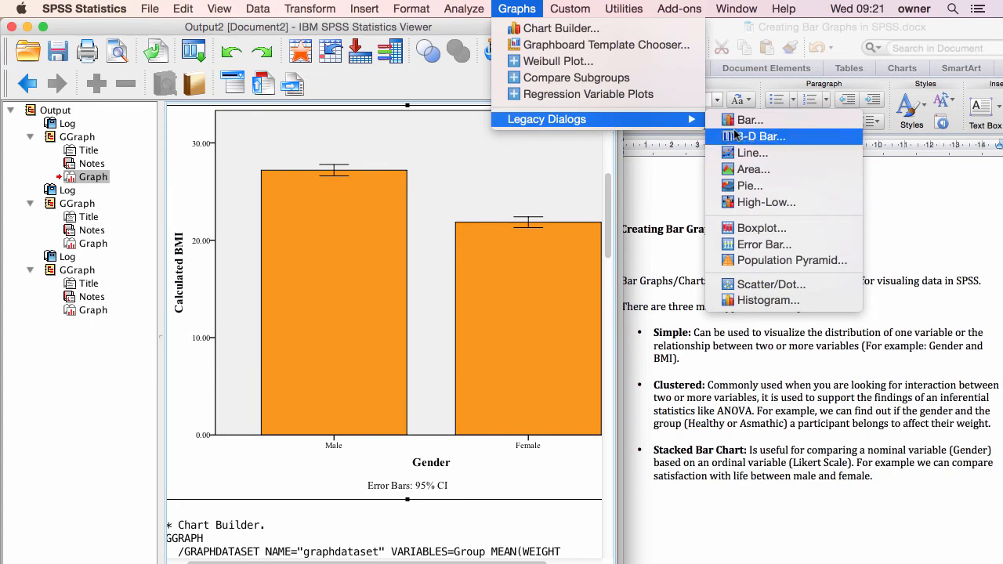
Step: Start a legacy simple bar chart summarising groups of cases
click(750, 119)
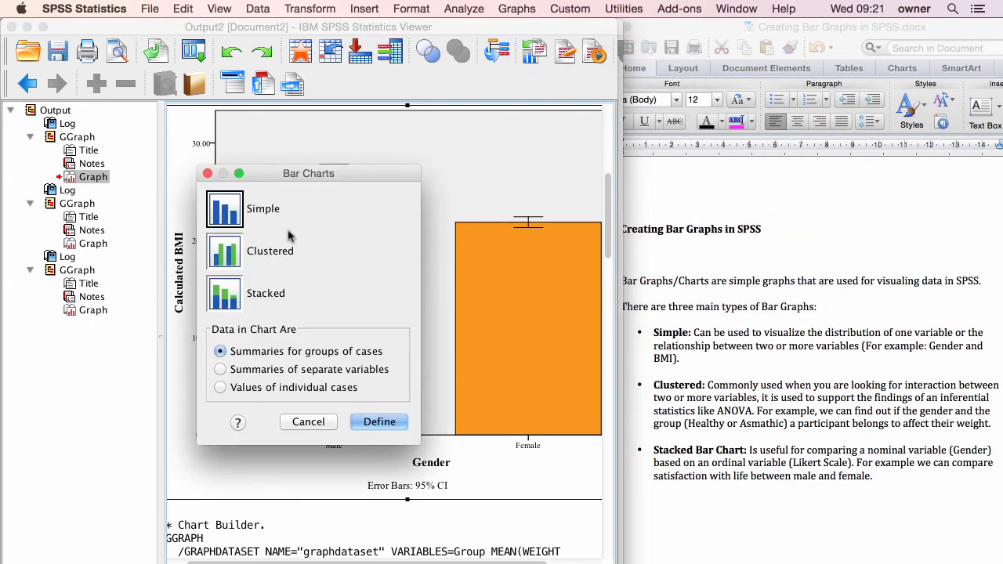
mouse_move(238, 265)
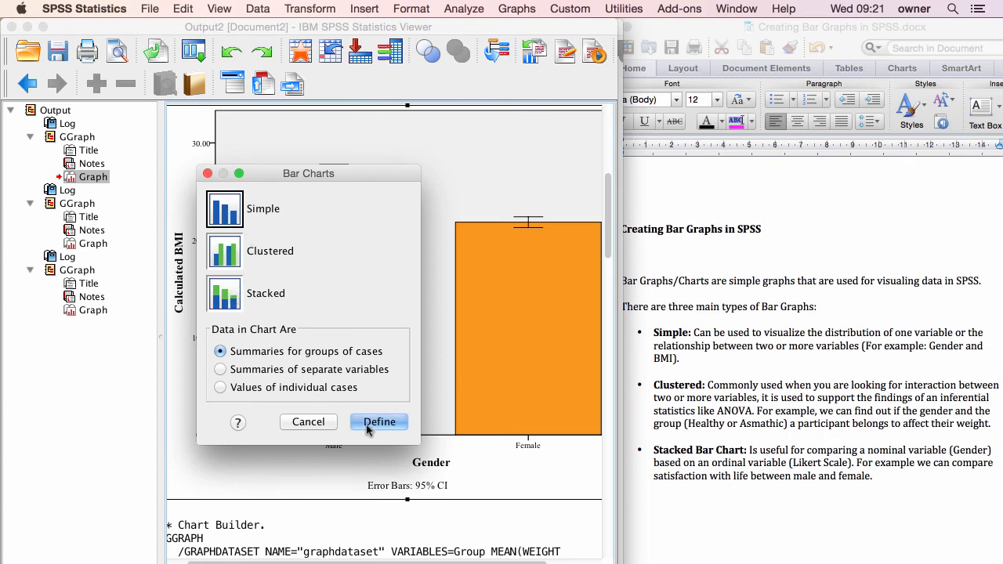
Step: Define the simple bar with sex [GENDER] as category axis, trying mean BMI then reverting to N of cases
click(379, 422)
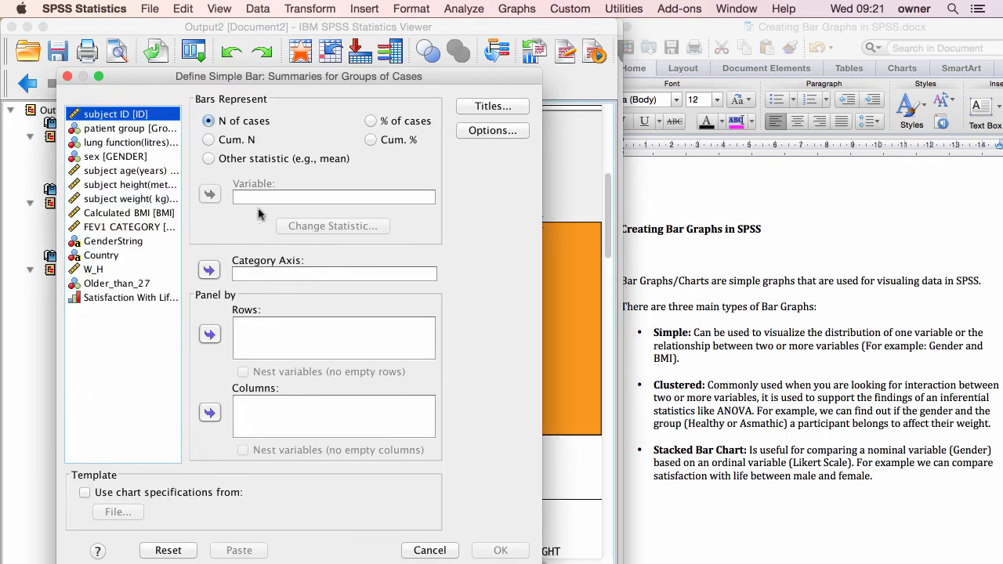
mouse_move(213, 193)
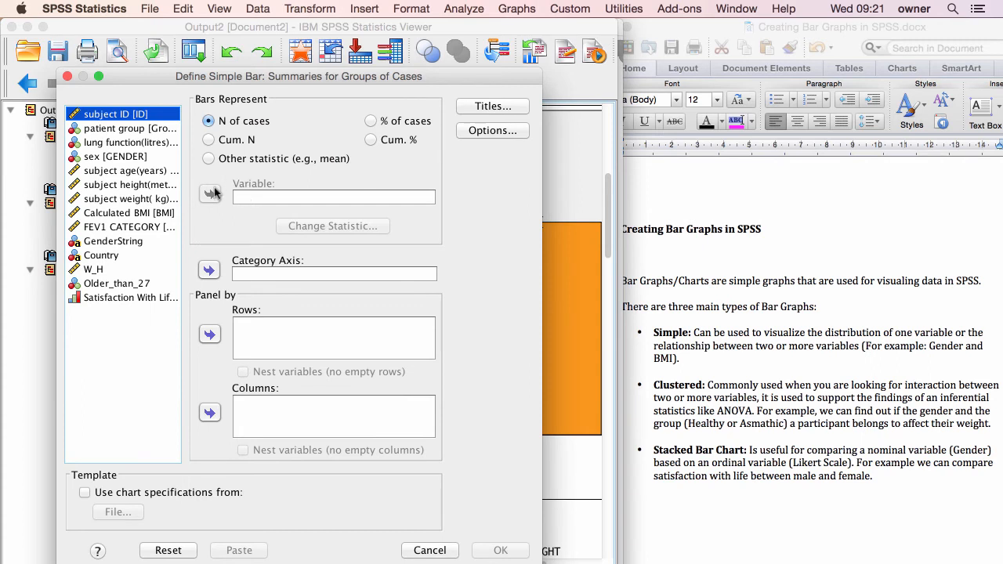
mouse_move(228, 200)
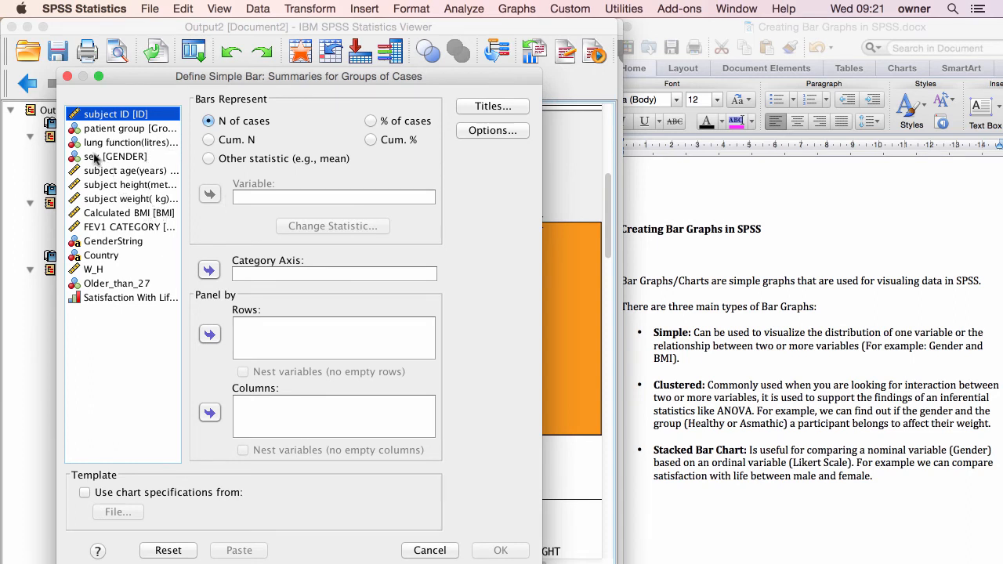
click(210, 269)
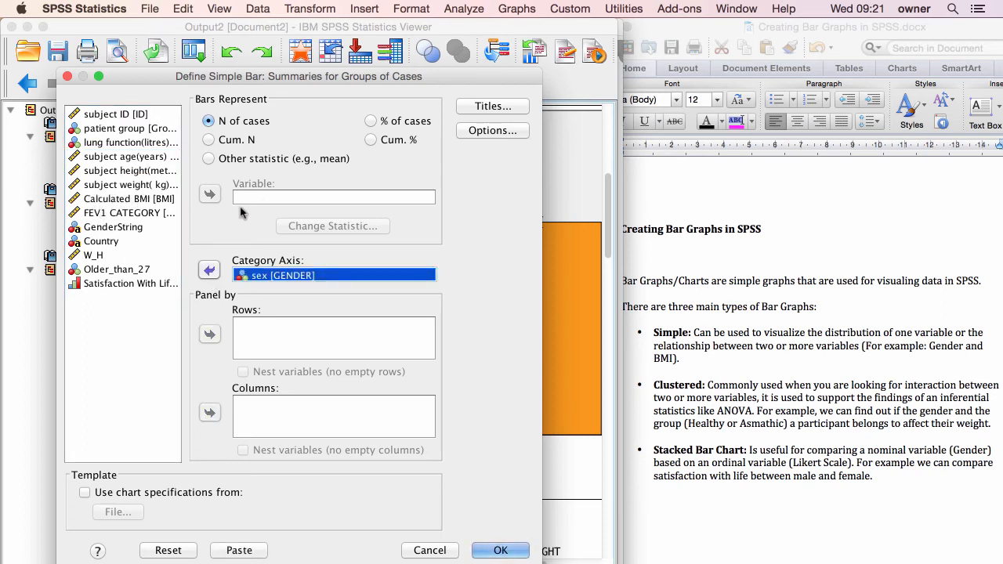
click(209, 158)
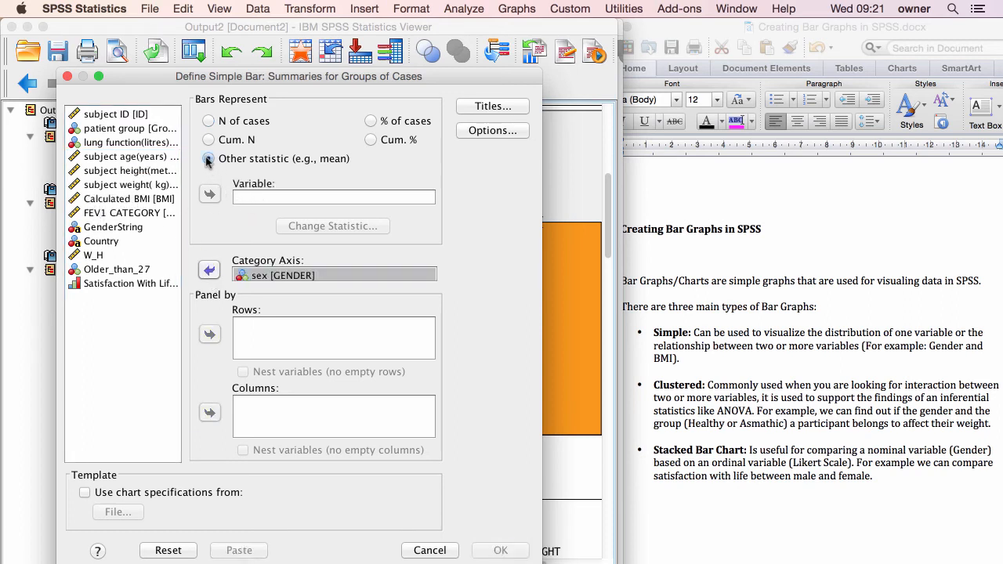
click(208, 158)
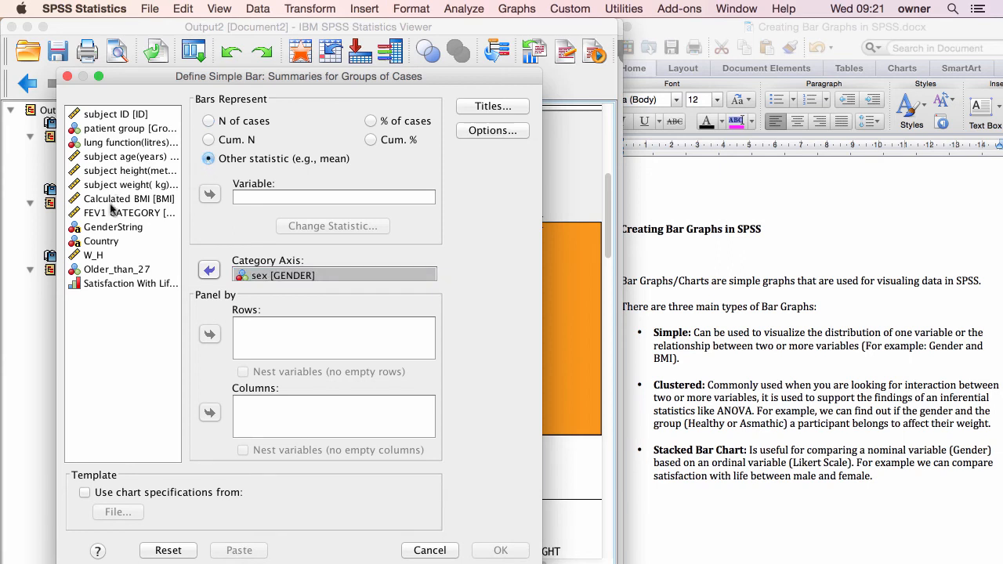
click(210, 194)
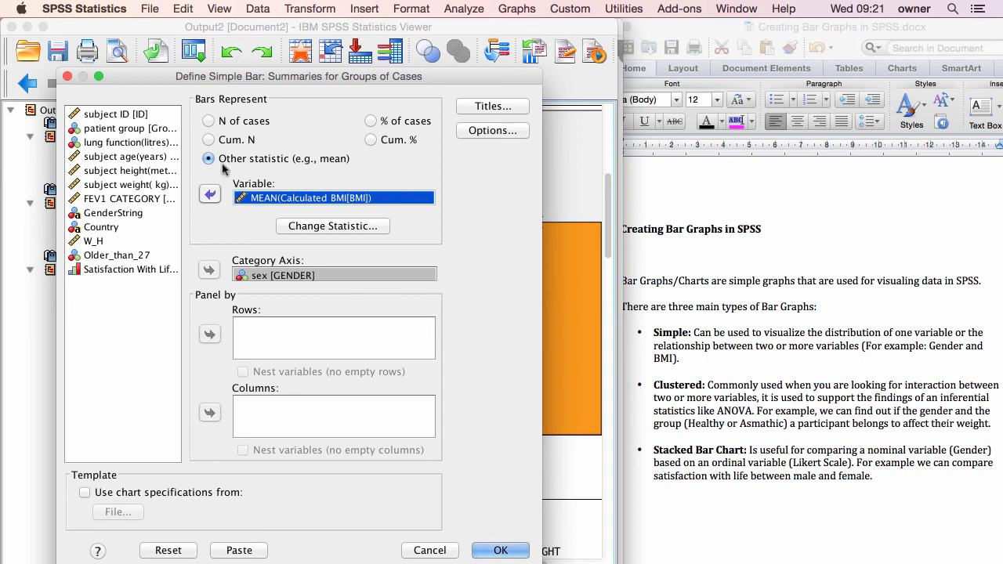
click(208, 120)
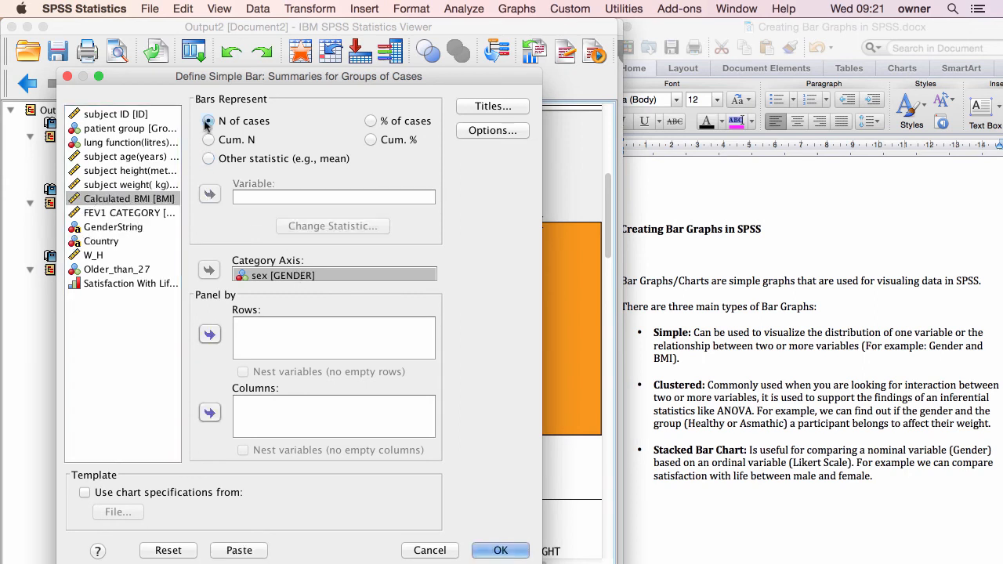
click(209, 121)
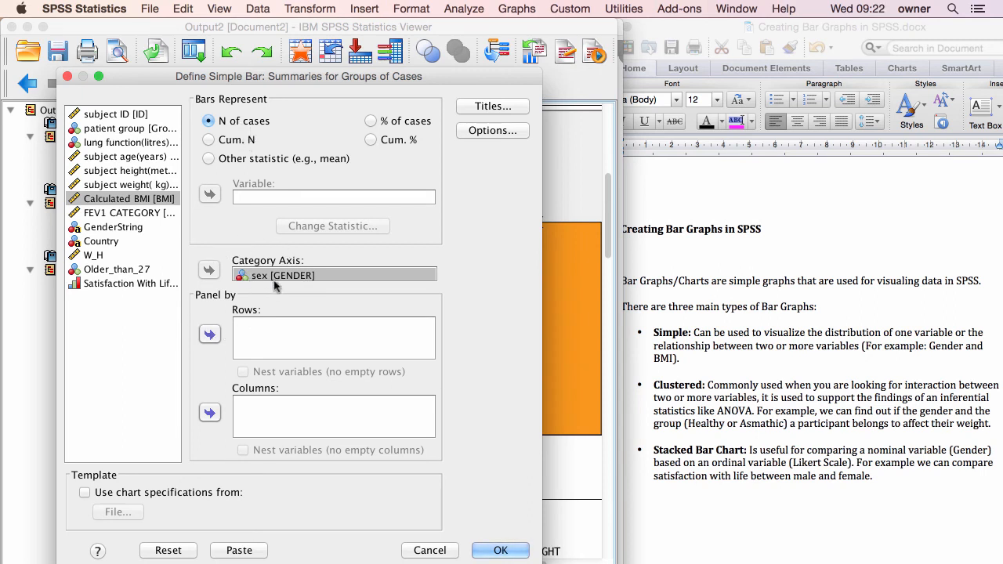
click(500, 550)
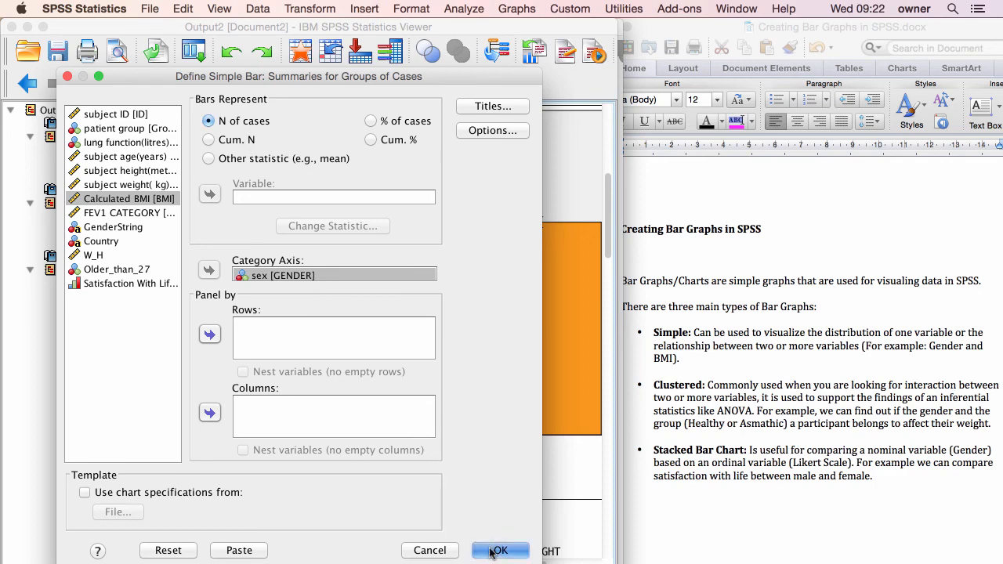
Step: Run the chart to show count of cases by gender in the Output Viewer
click(498, 550)
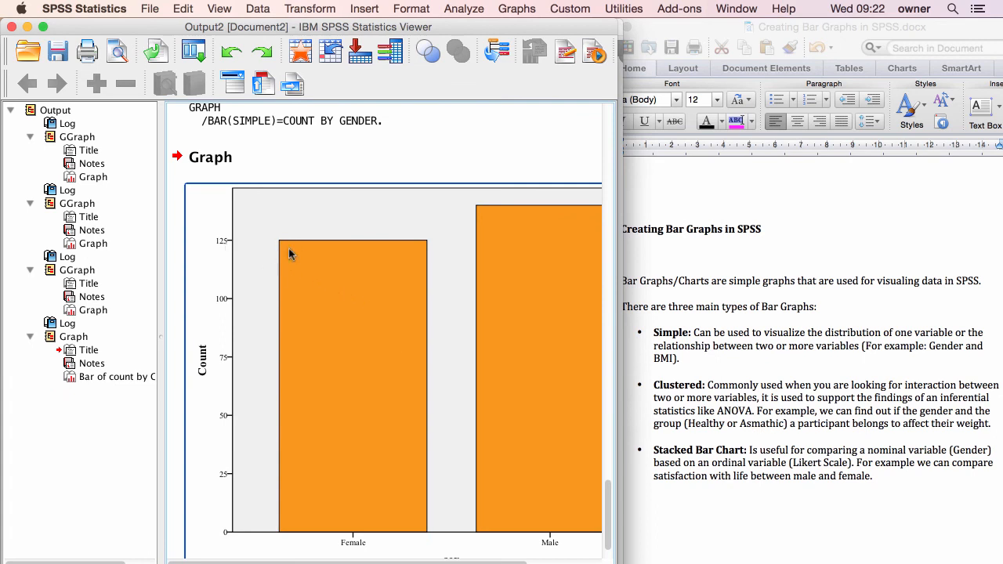
mouse_move(509, 216)
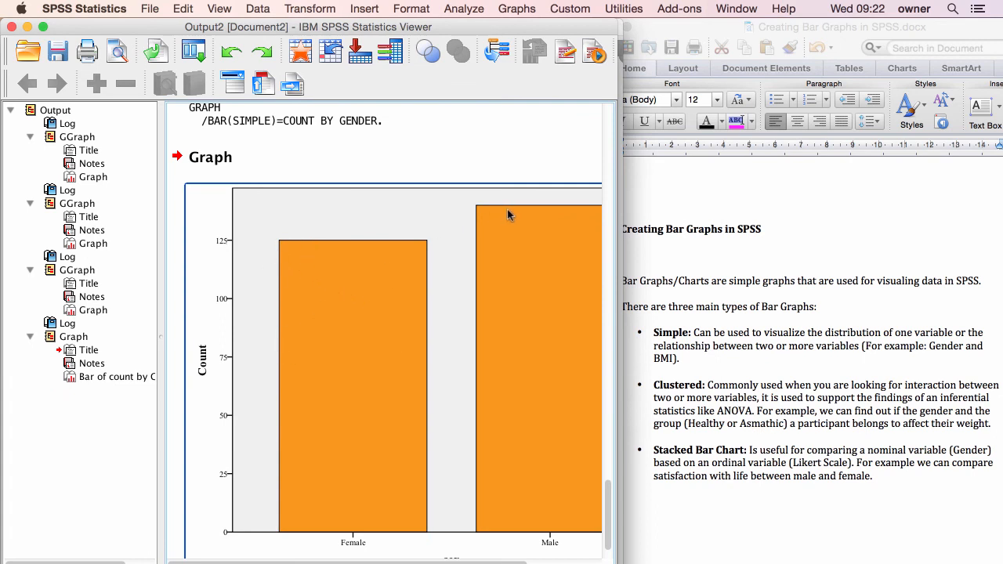
mouse_move(232, 248)
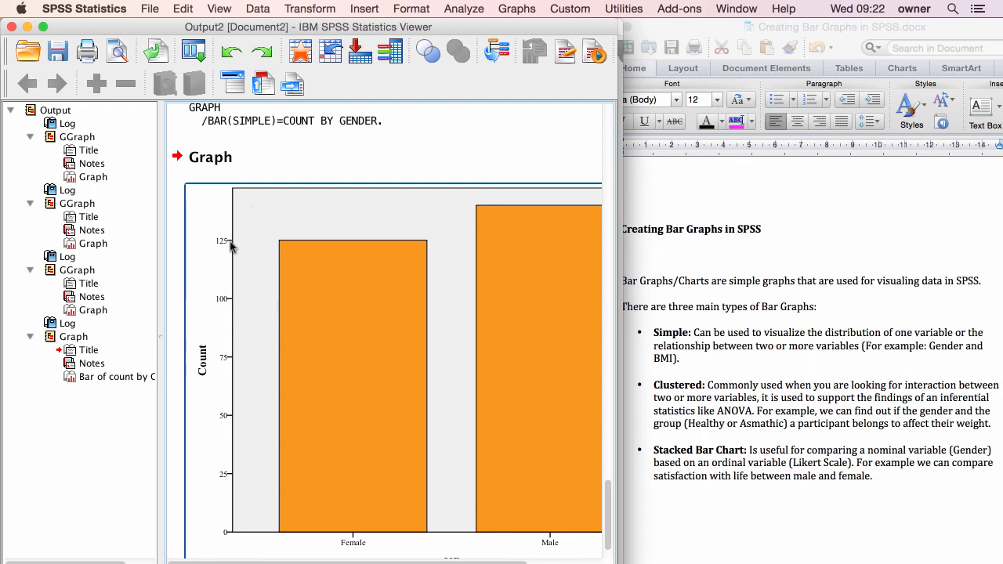
mouse_move(276, 257)
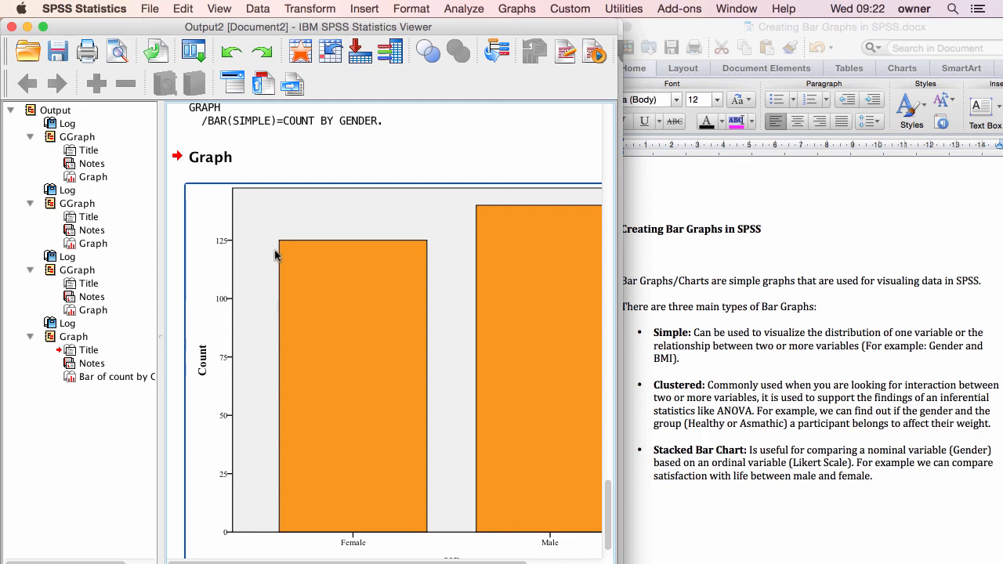
mouse_move(323, 306)
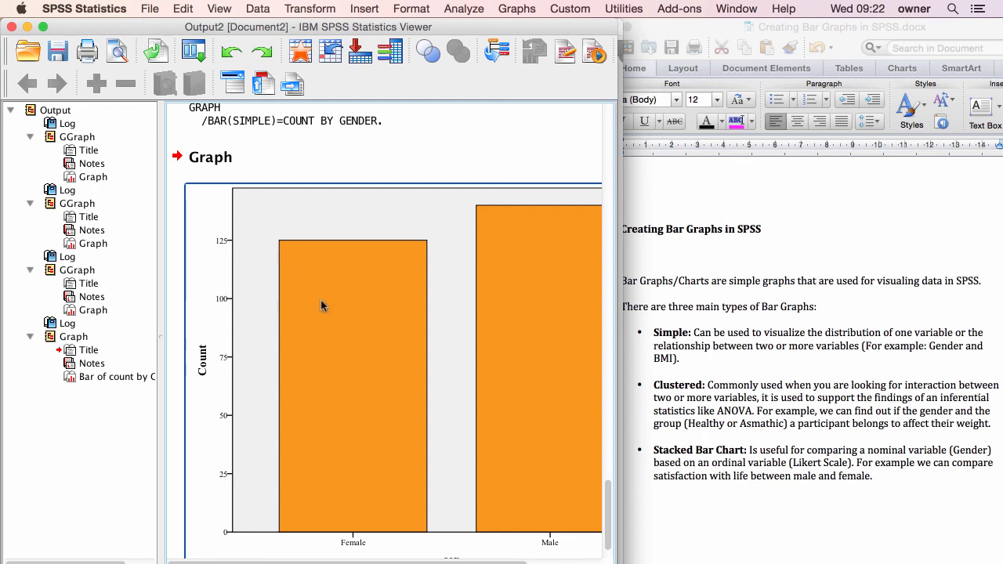
mouse_move(384, 270)
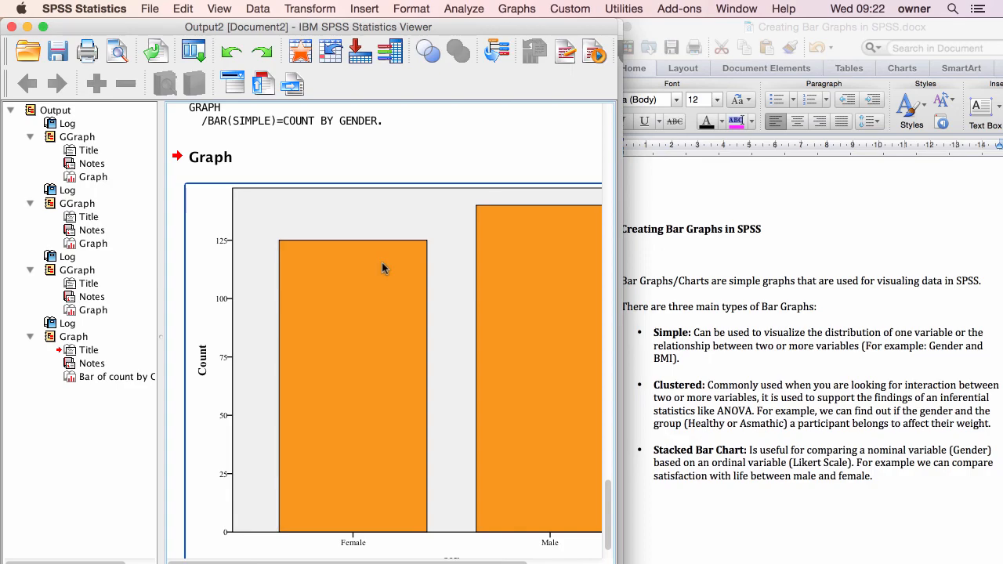